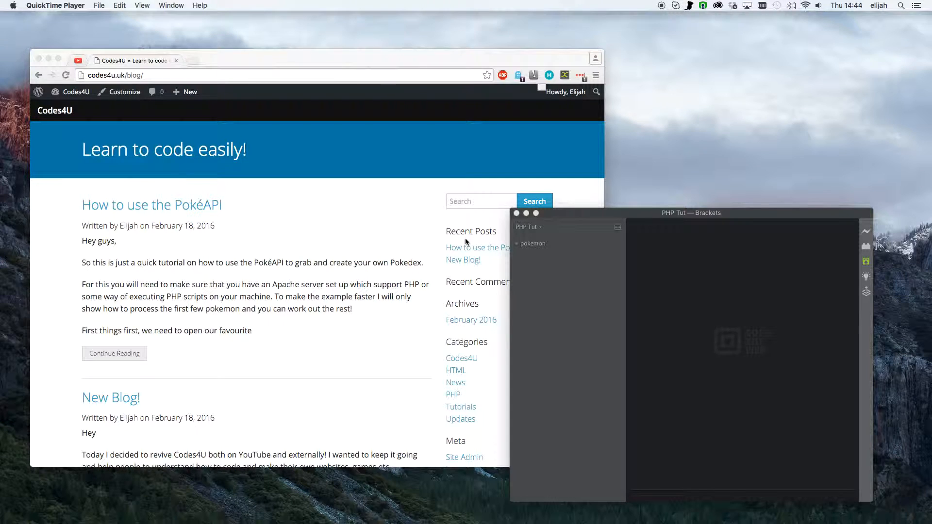
pyautogui.moveTo(458, 211)
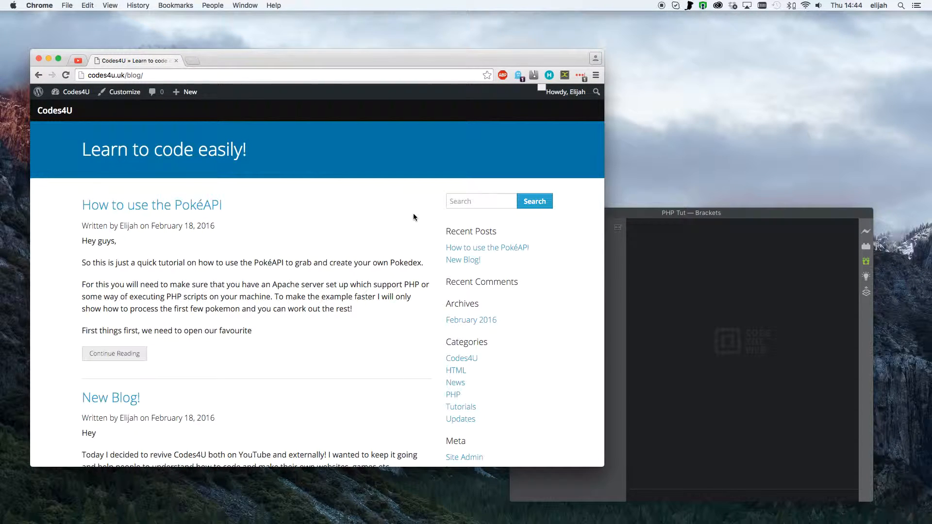
pyautogui.moveTo(183, 58)
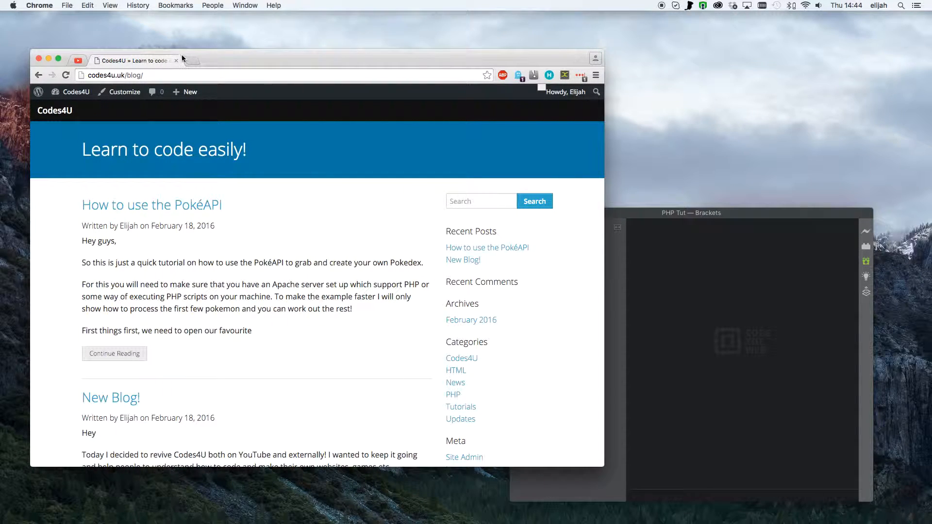
# Navigate a new Chrome tab to pokeapi.co to view the PokéAPI homepage.
pyautogui.write('pokeapi.co')
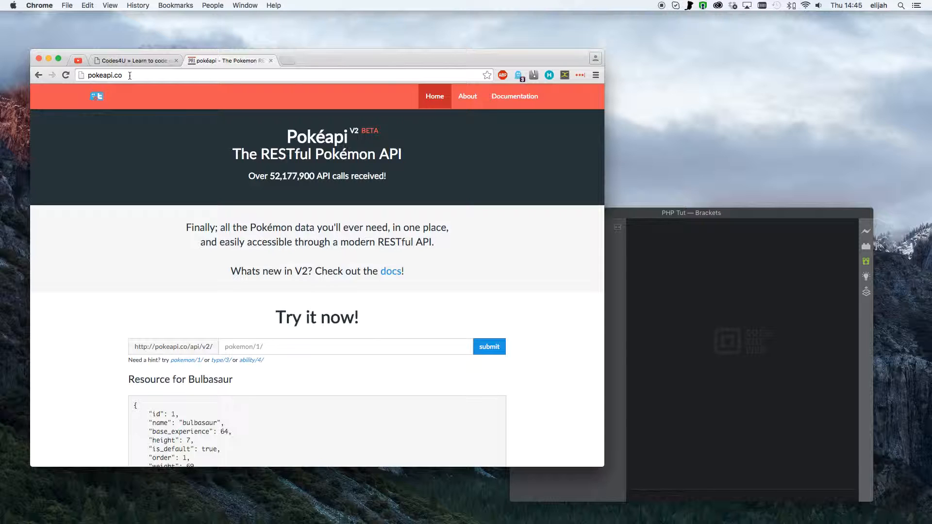
# Create a new file inside the pokemon folder from the Brackets sidebar.
pyautogui.click(136, 61)
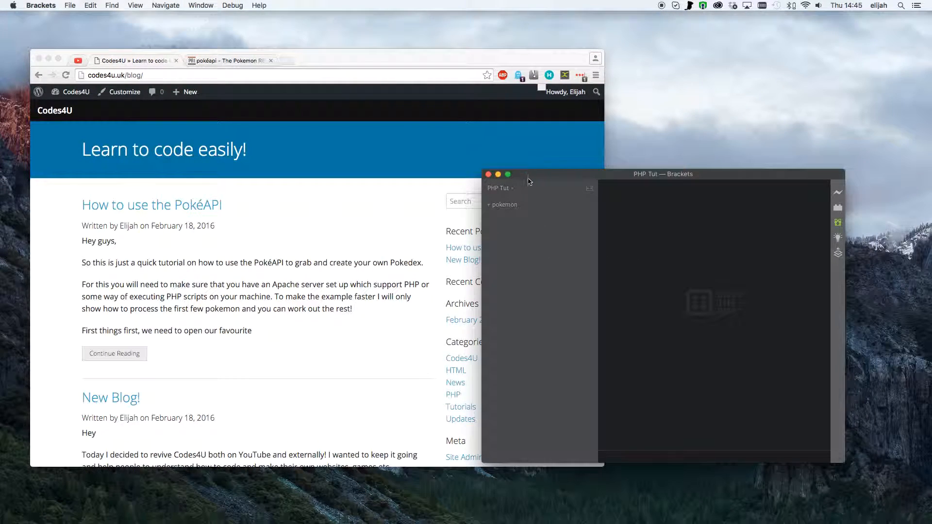
pyautogui.rightClick(505, 204)
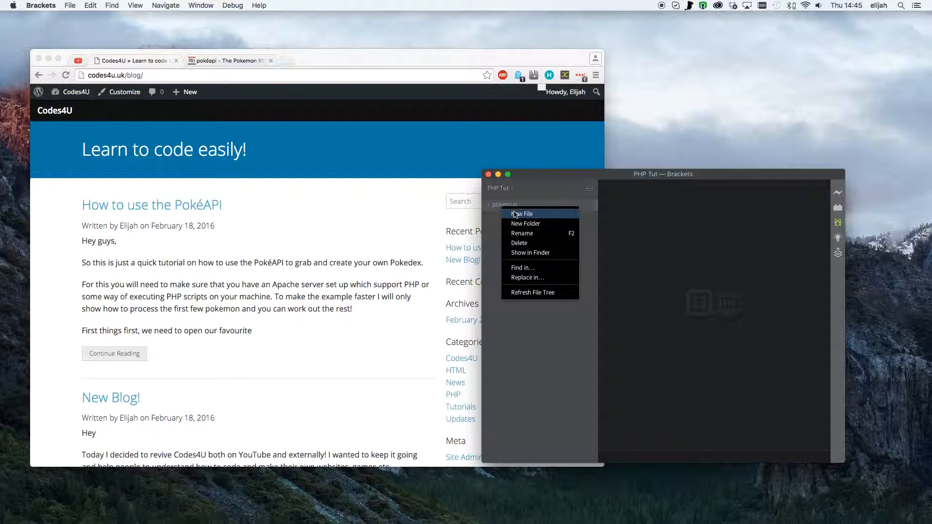
pyautogui.click(521, 214)
pyautogui.write('index.php')
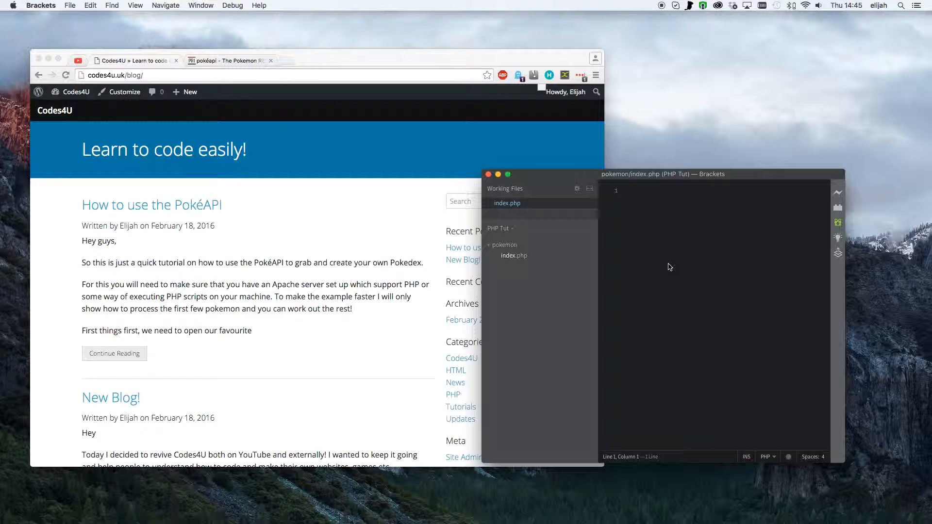
# Write the opening <?php tag to begin the PHP block in index.php.
pyautogui.write('<?')
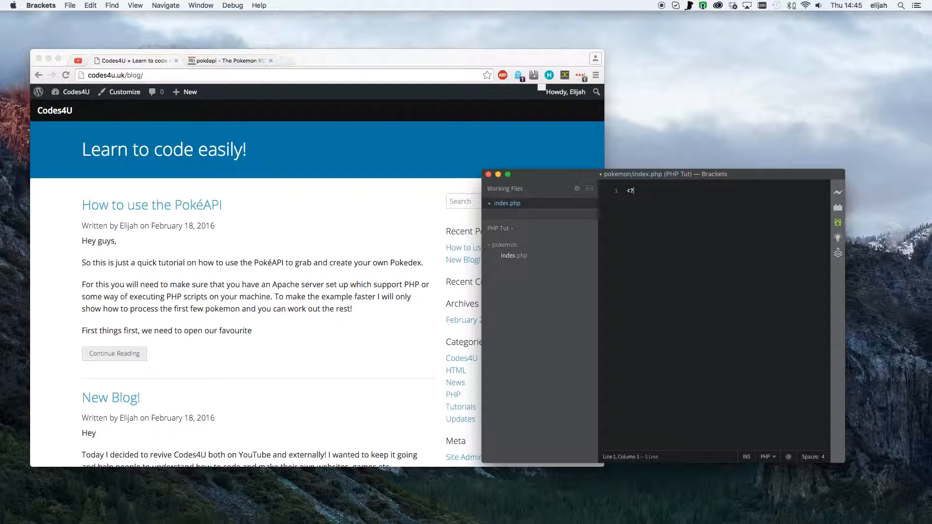
pyautogui.write('php')
pyautogui.write('?>')
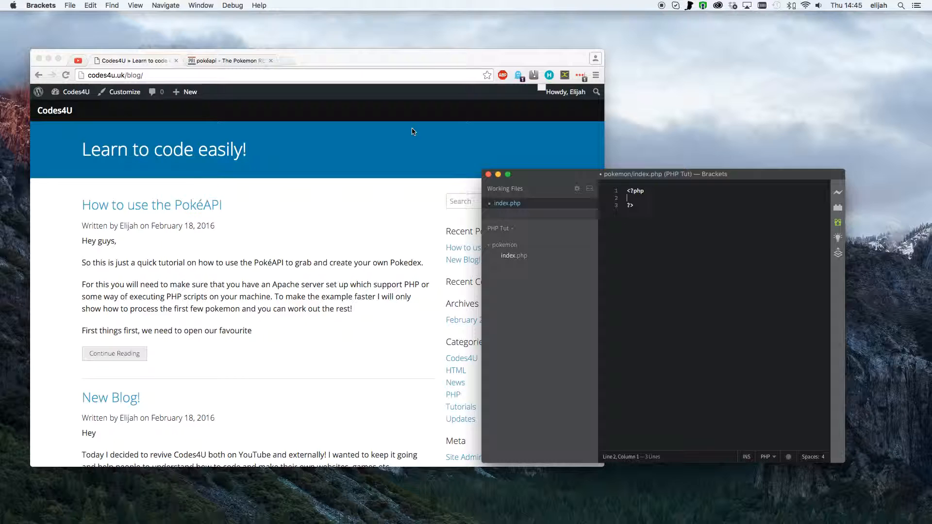
pyautogui.moveTo(416, 126)
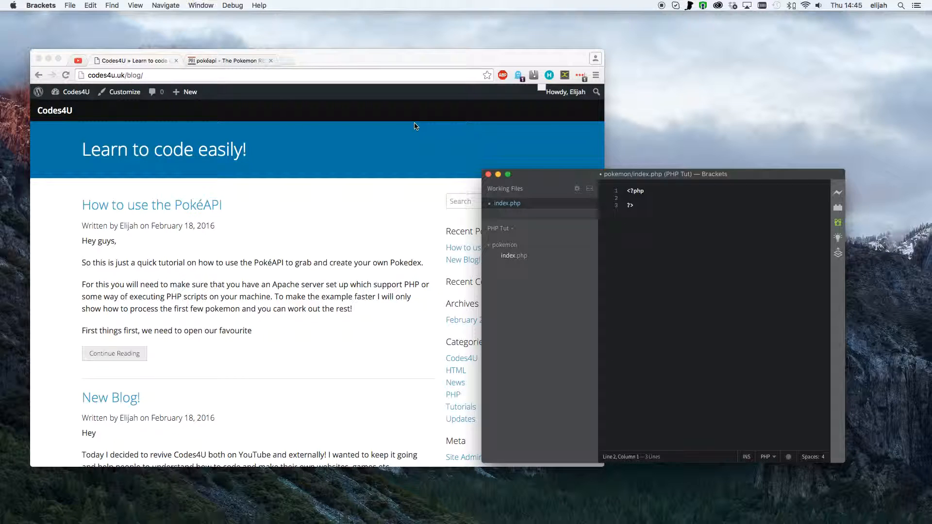
pyautogui.moveTo(246, 53)
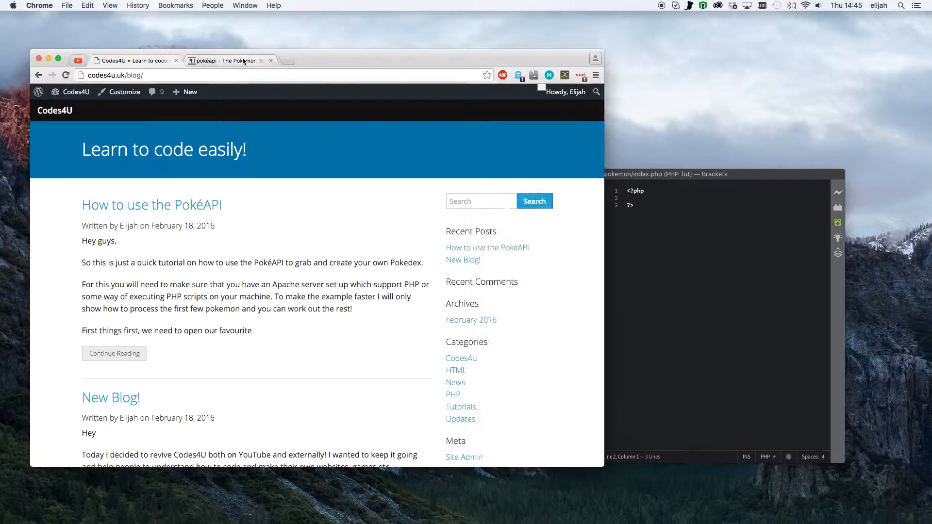
pyautogui.click(229, 61)
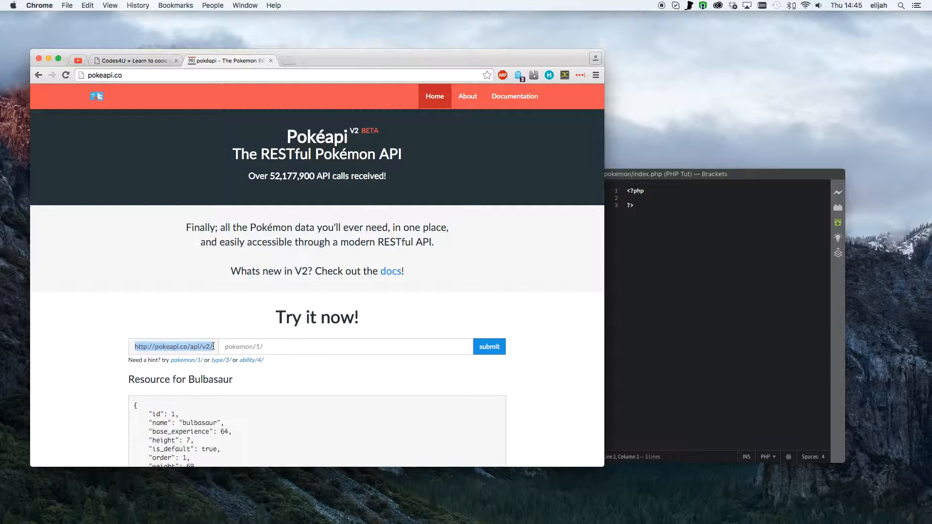
pyautogui.click(675, 210)
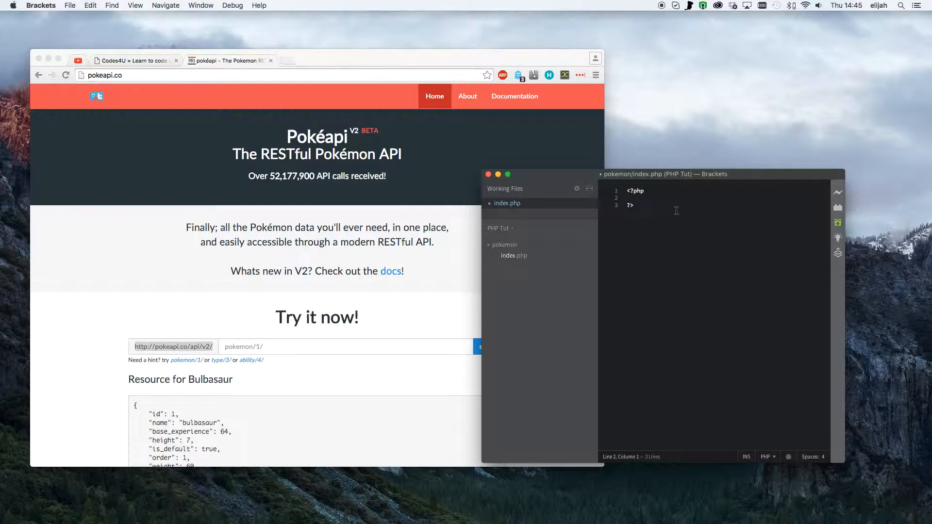
pyautogui.write('$base = "')
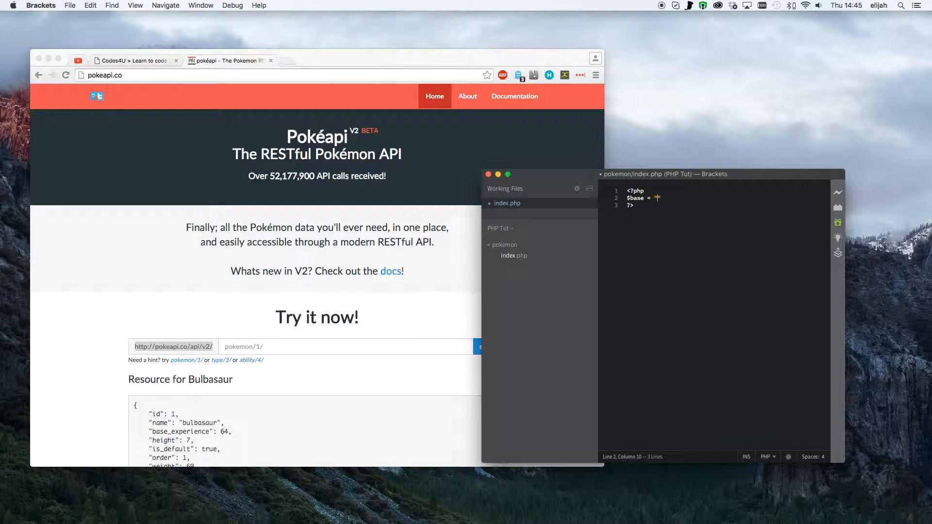
pyautogui.write('"http://pokeapi.co/api/v2/"')
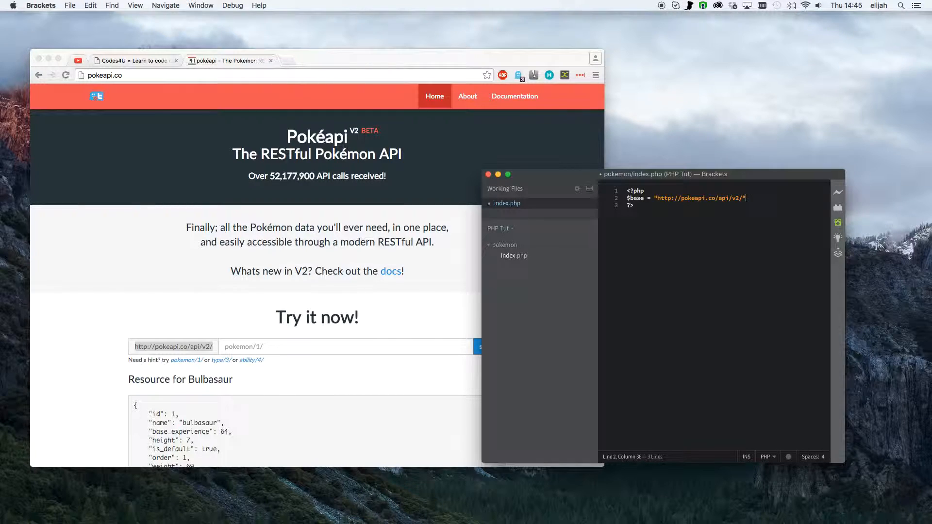
pyautogui.write(';')
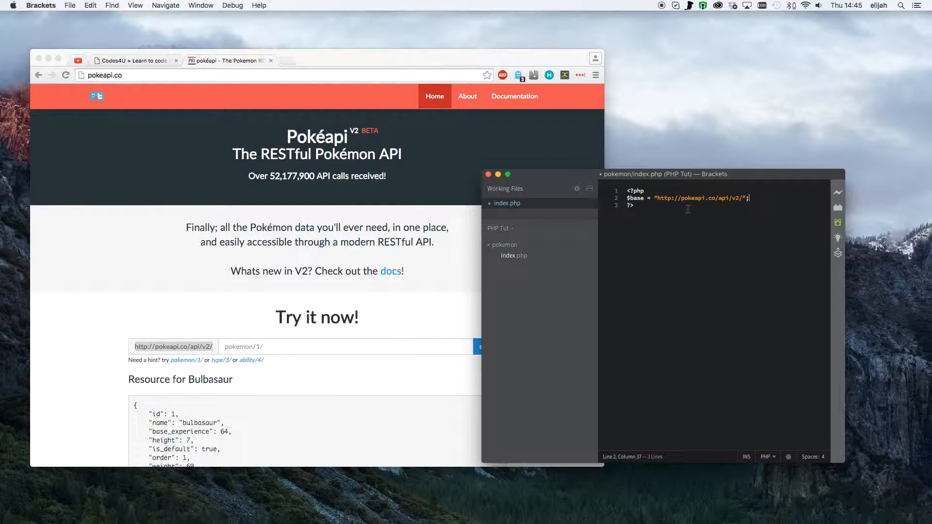
# Extend the URL to end with pokemon/ and save index.php.
pyautogui.doubleClick(696, 197)
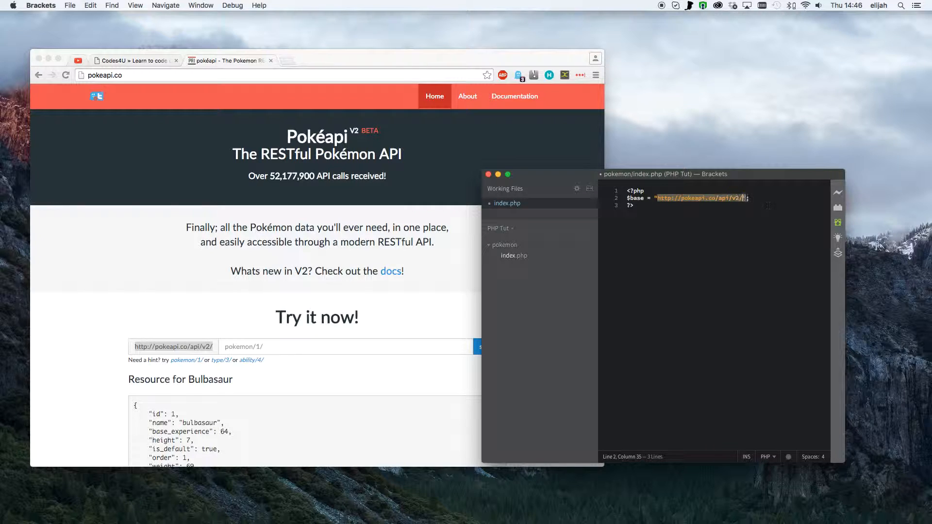
pyautogui.write('poke')
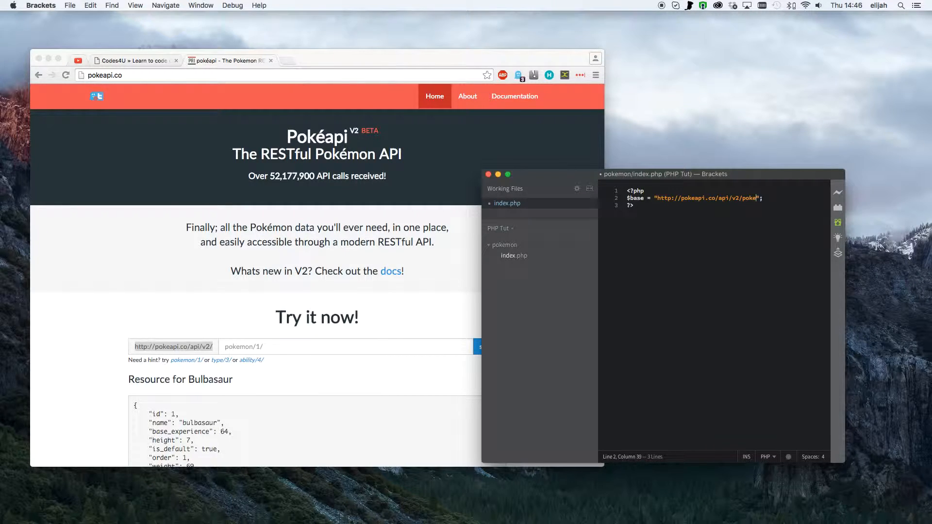
pyautogui.write('mon/')
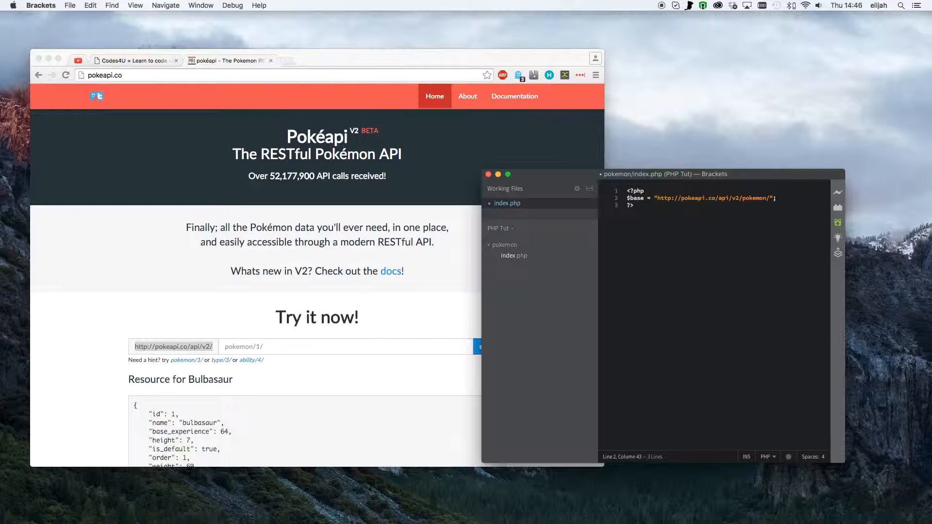
pyautogui.moveTo(800, 199)
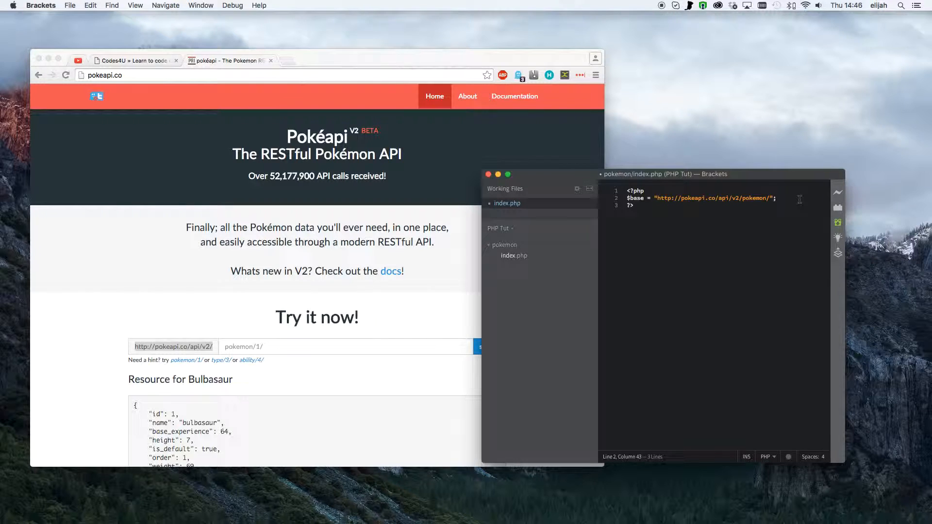
pyautogui.click(69, 6)
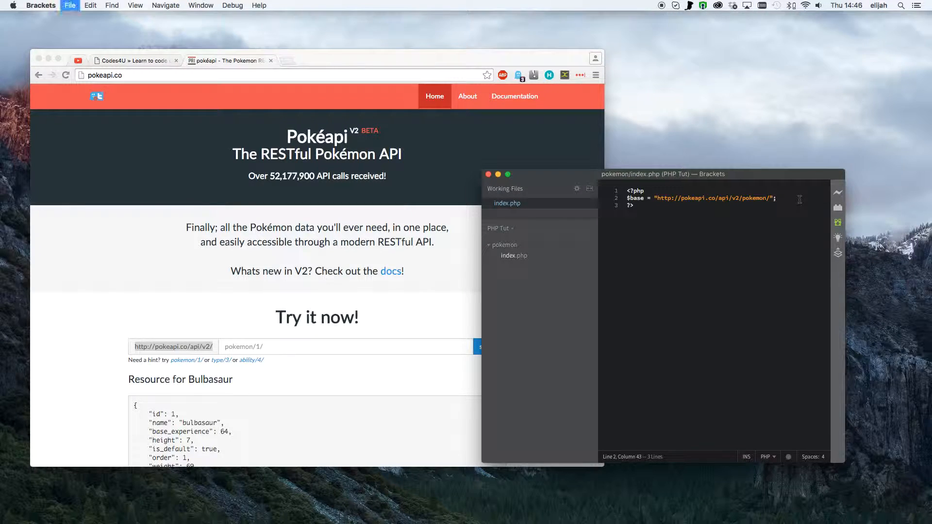
# Start a new Chrome tab for loading localhost:8080/pokemon/.
pyautogui.click(284, 60)
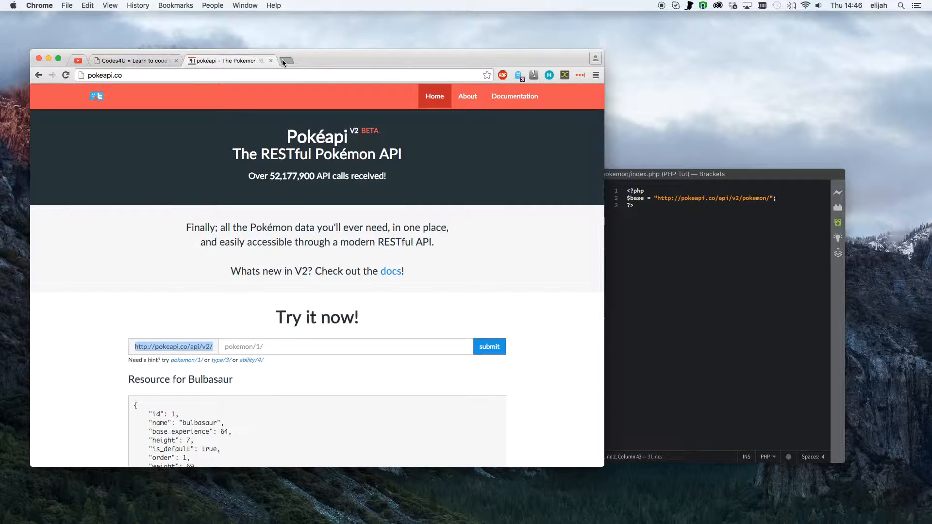
pyautogui.click(285, 60)
pyautogui.write('localhost:8080/pokemon/')
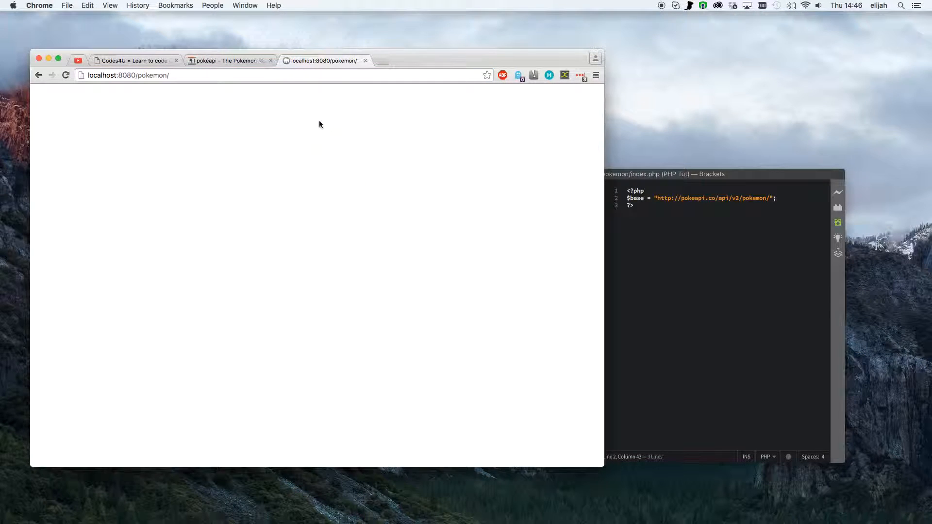
pyautogui.moveTo(754, 198)
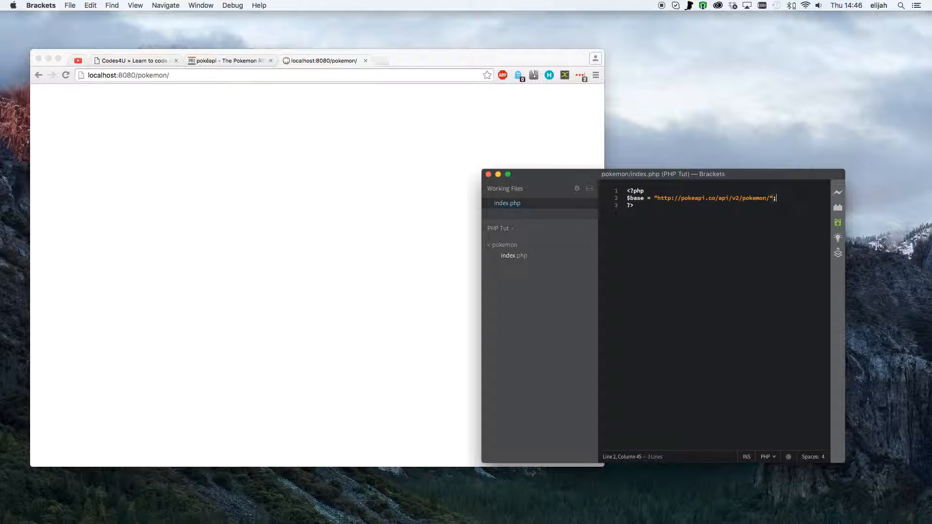
pyautogui.moveTo(693, 186)
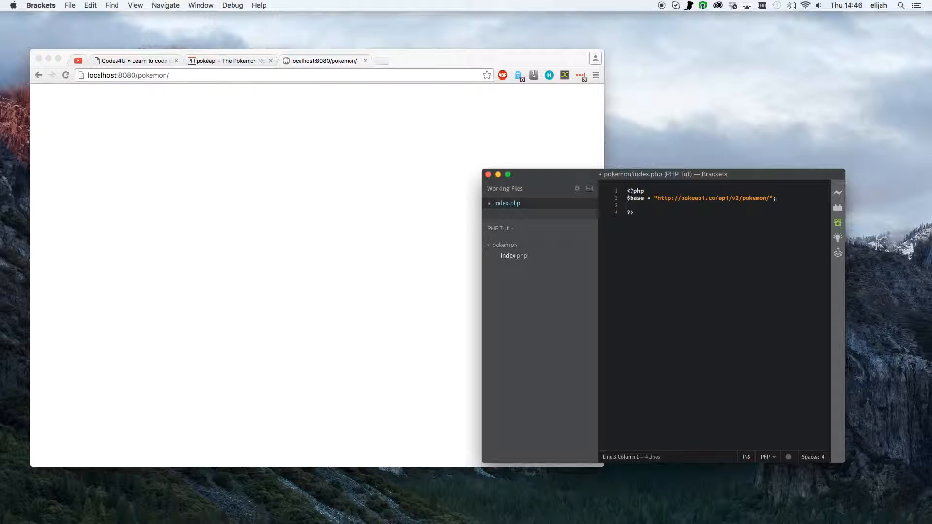
# Set $id = 1 and begin $data = file_get_contents() using autocomplete.
pyautogui.write('$id =')
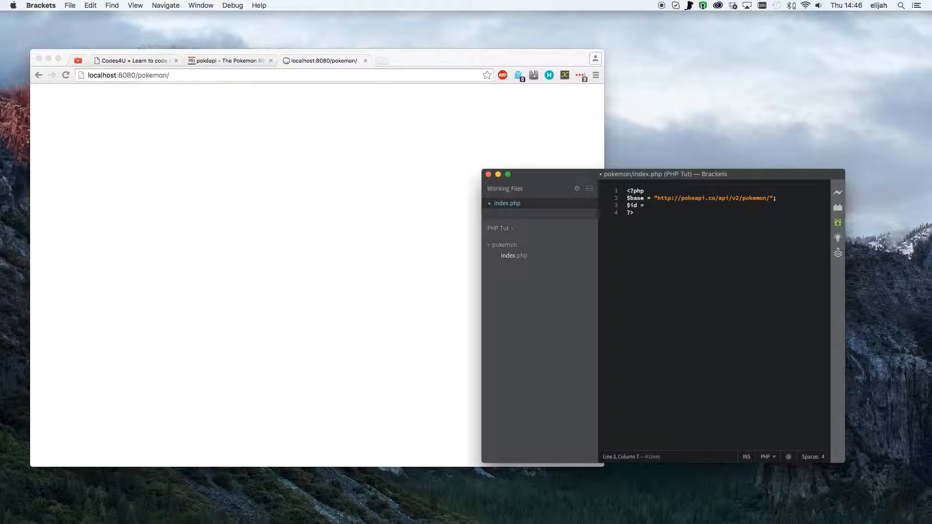
pyautogui.write('1;')
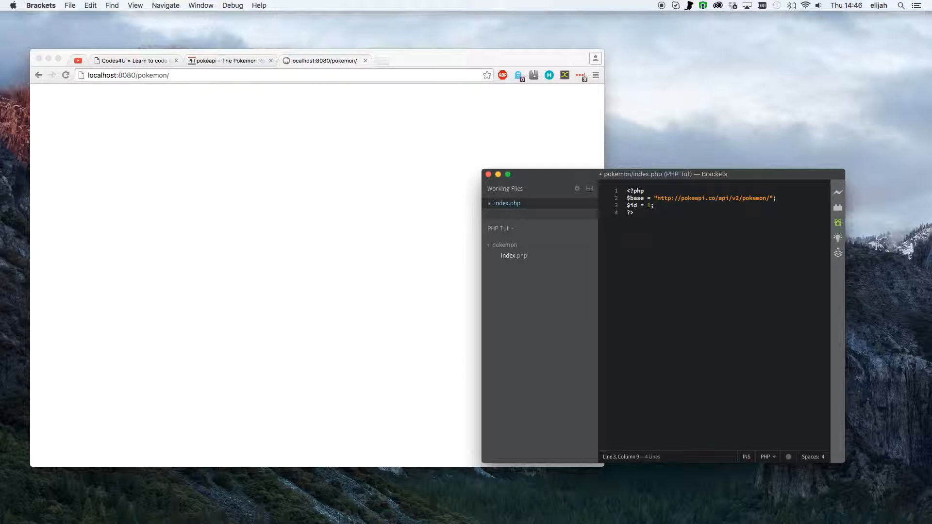
pyautogui.write('$')
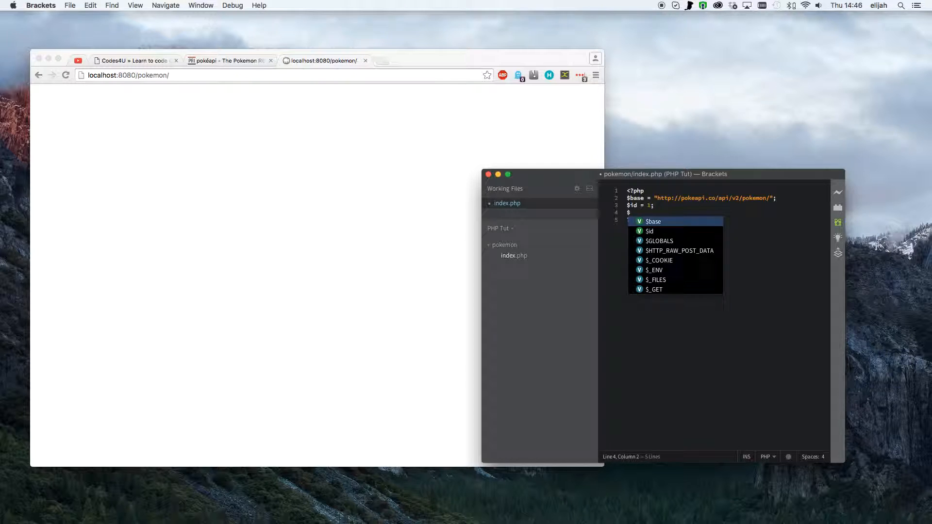
pyautogui.write('data =')
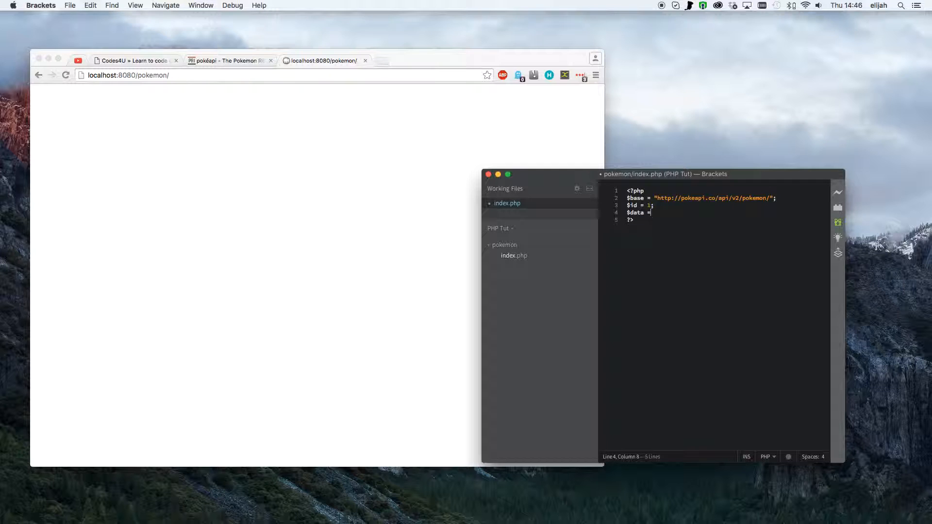
pyautogui.write('file')
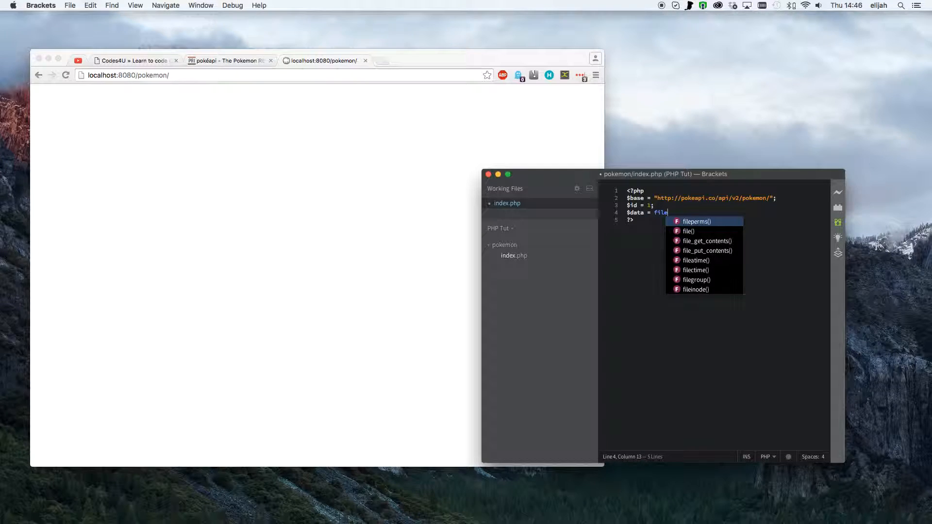
pyautogui.click(706, 241)
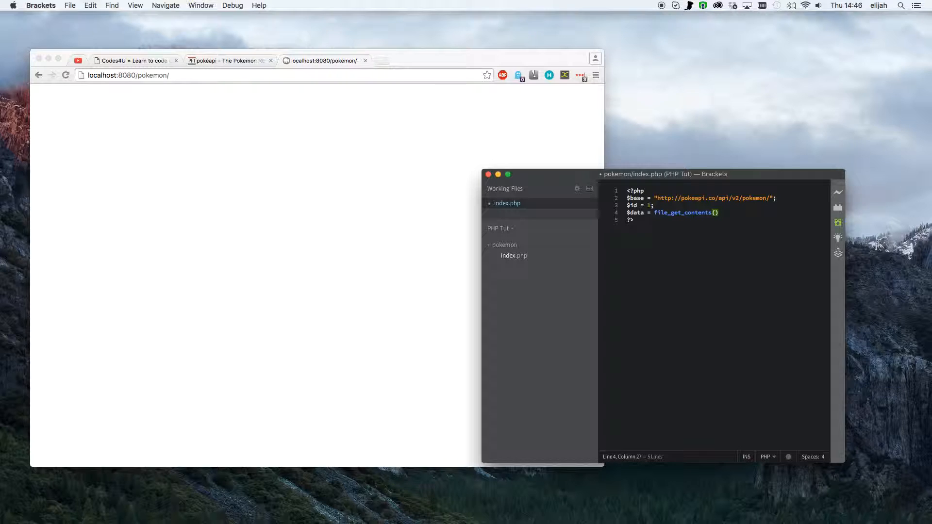
# Pass the concatenated URL $base.$id.'/' to file_get_contents.
pyautogui.write('$')
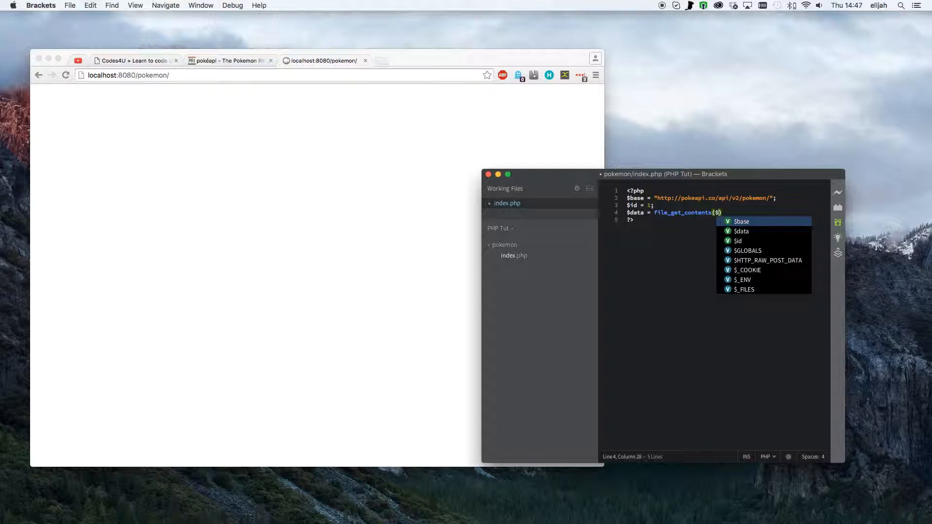
pyautogui.write('ba')
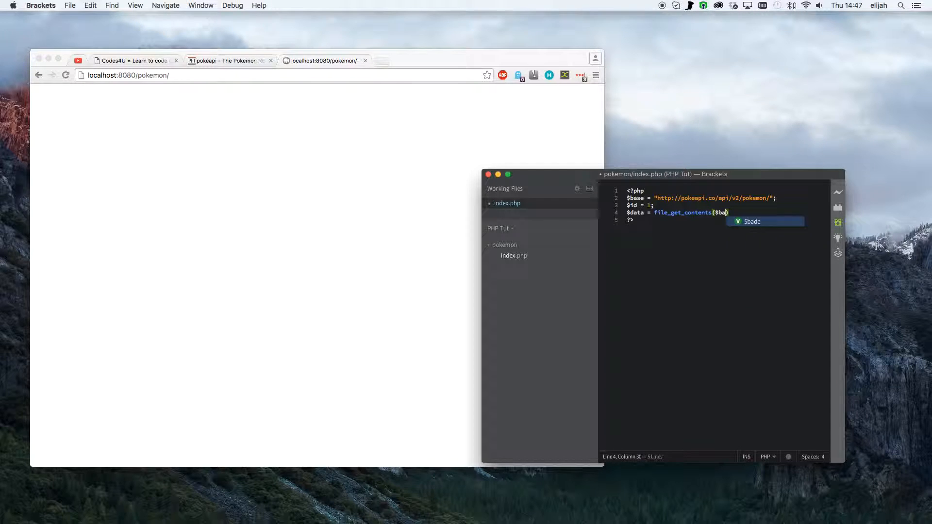
pyautogui.write('base.')
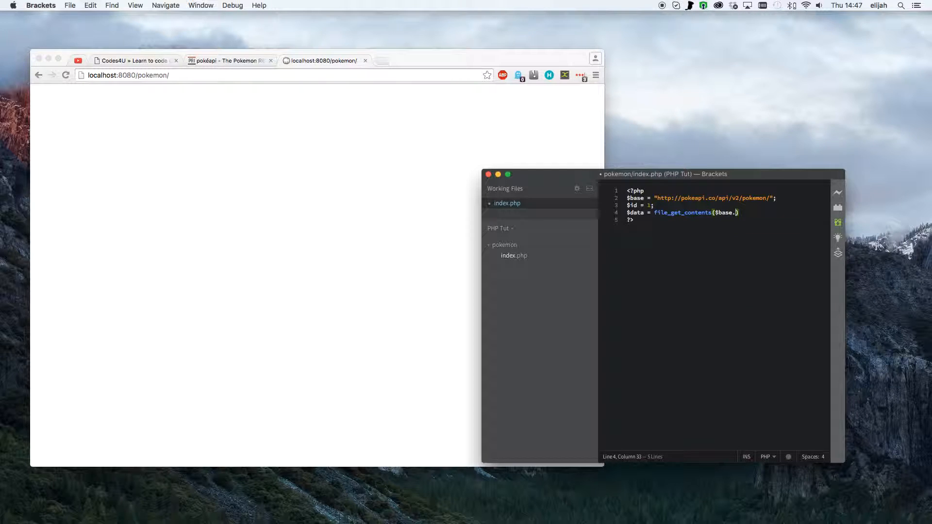
pyautogui.write('$')
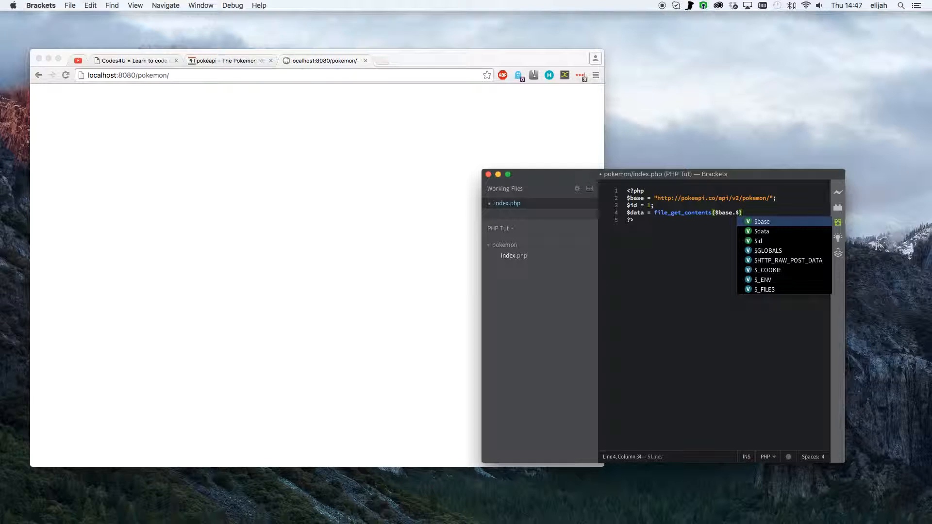
pyautogui.write('id.')
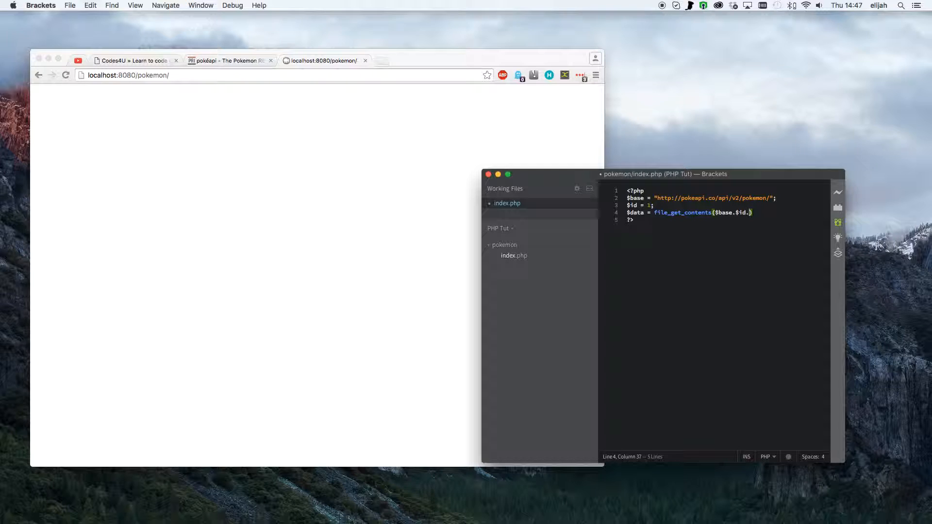
pyautogui.write("'/'")
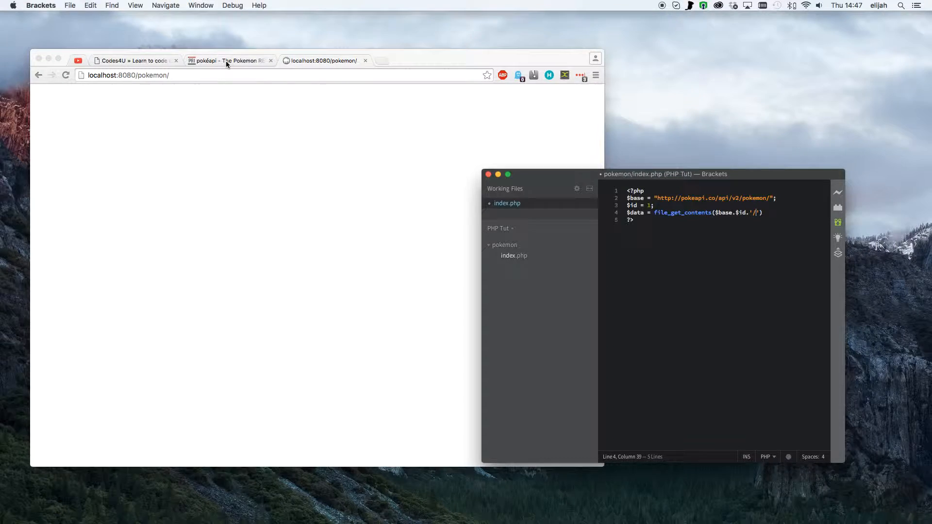
# Review the PokéAPI sample data, then end the $data line with a semicolon and save.
pyautogui.click(229, 60)
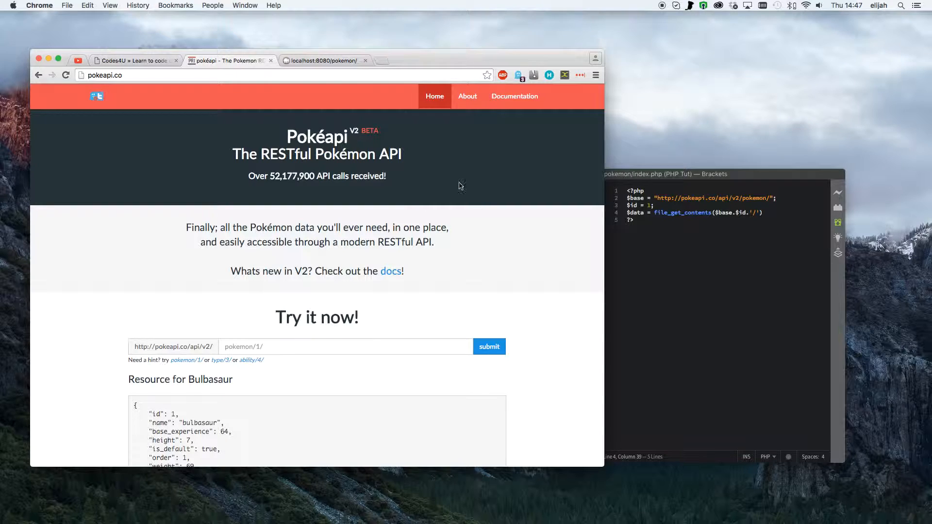
pyautogui.moveTo(324, 60)
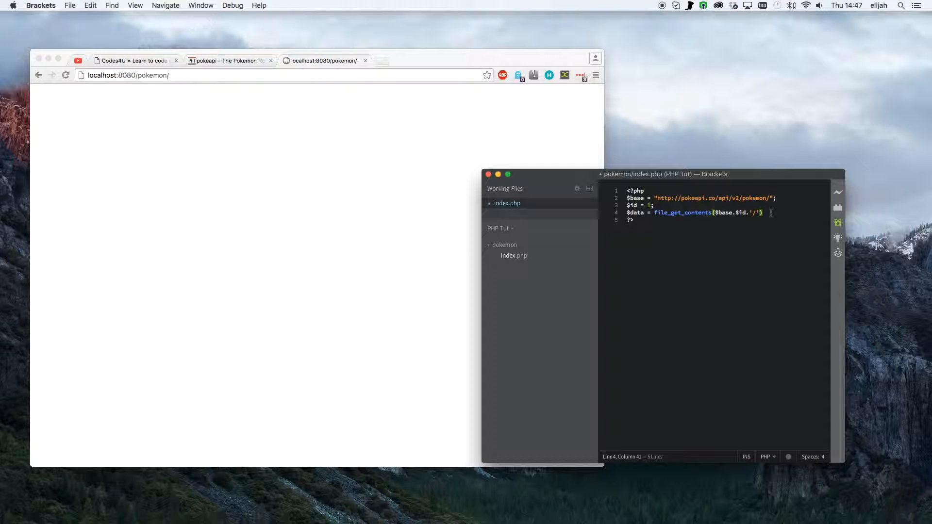
pyautogui.write(';')
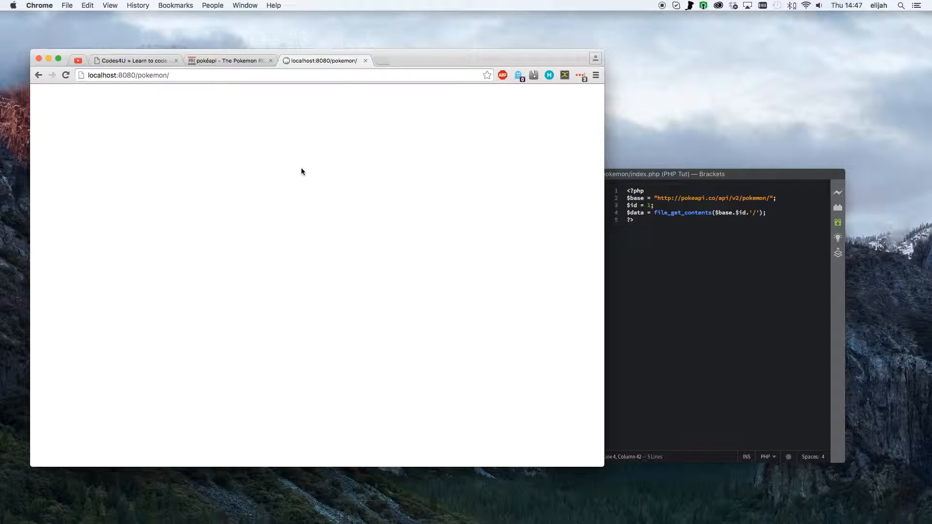
pyautogui.click(66, 74)
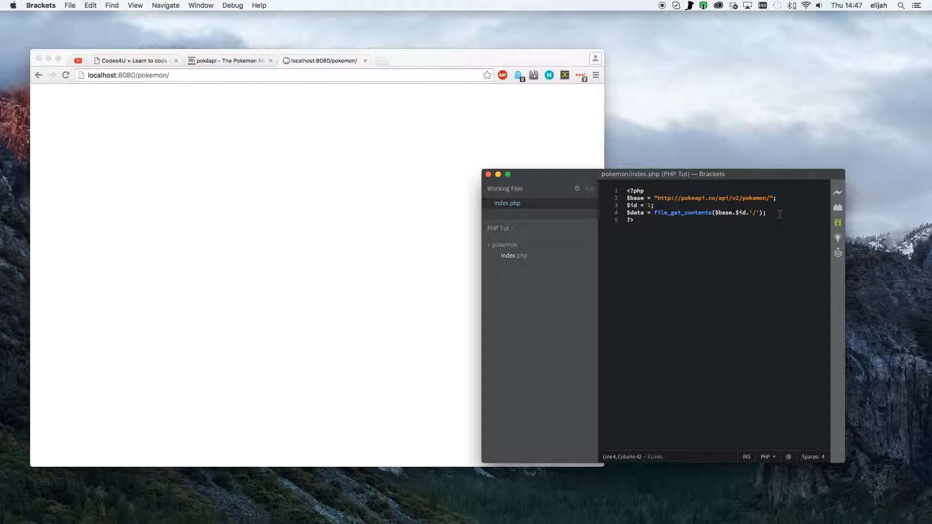
# After reviewing the Bulbasaur example, add $pokemon = json_decode($data);.
pyautogui.click(252, 60)
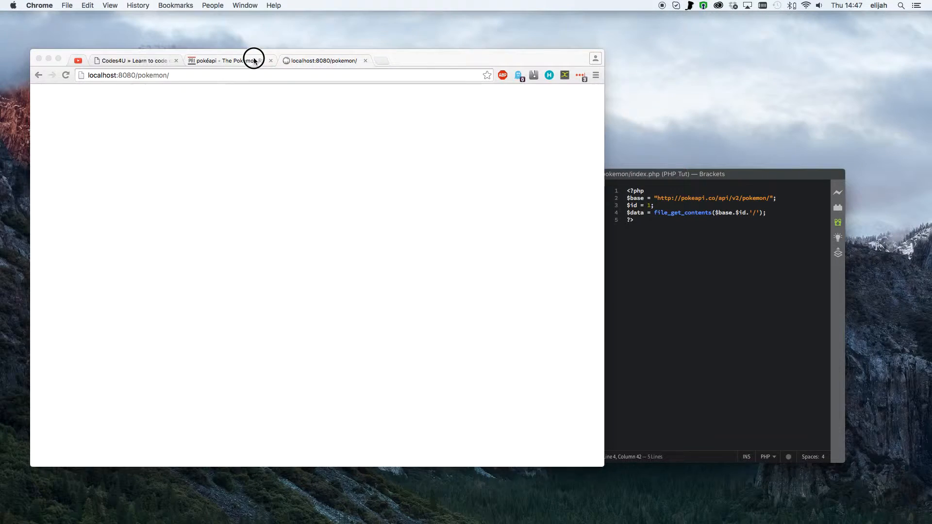
pyautogui.click(229, 60)
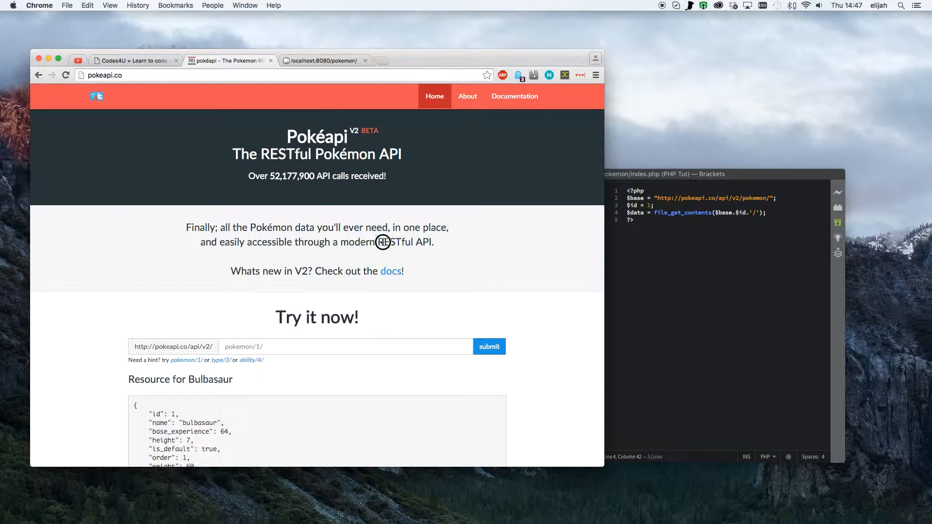
pyautogui.moveTo(317, 54)
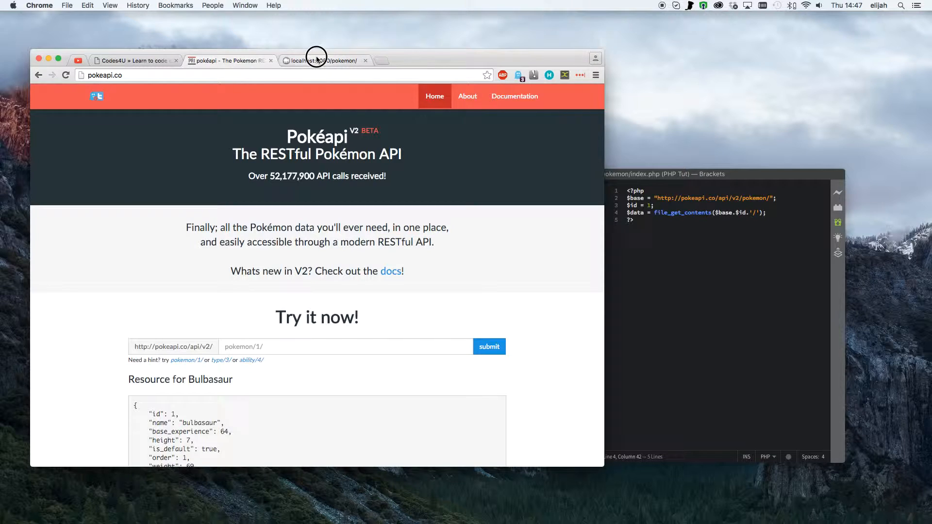
pyautogui.click(324, 60)
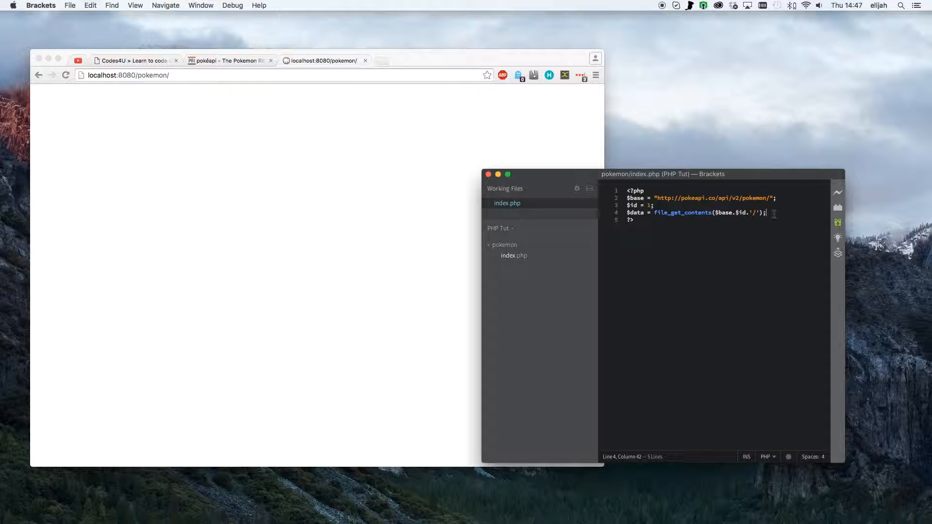
pyautogui.write('$')
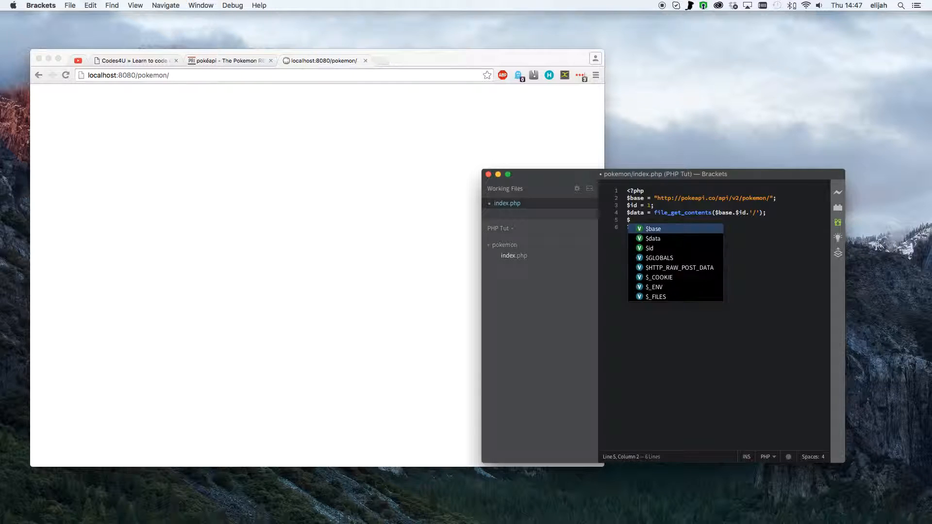
pyautogui.write('pokemon')
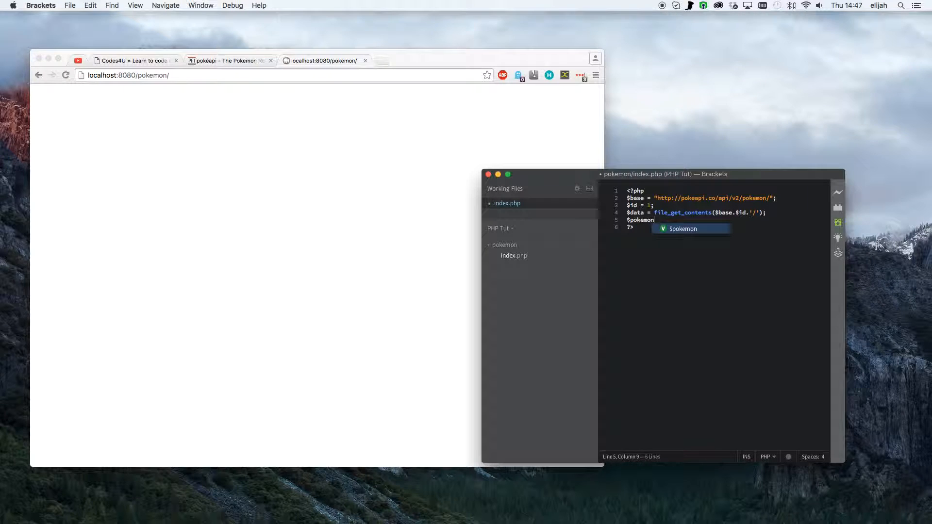
pyautogui.write('= json')
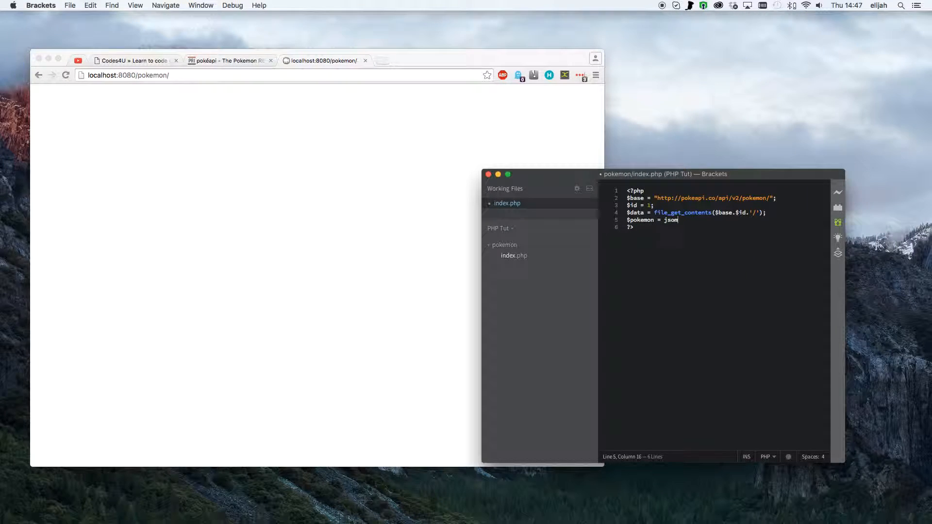
pyautogui.write('_decode(')
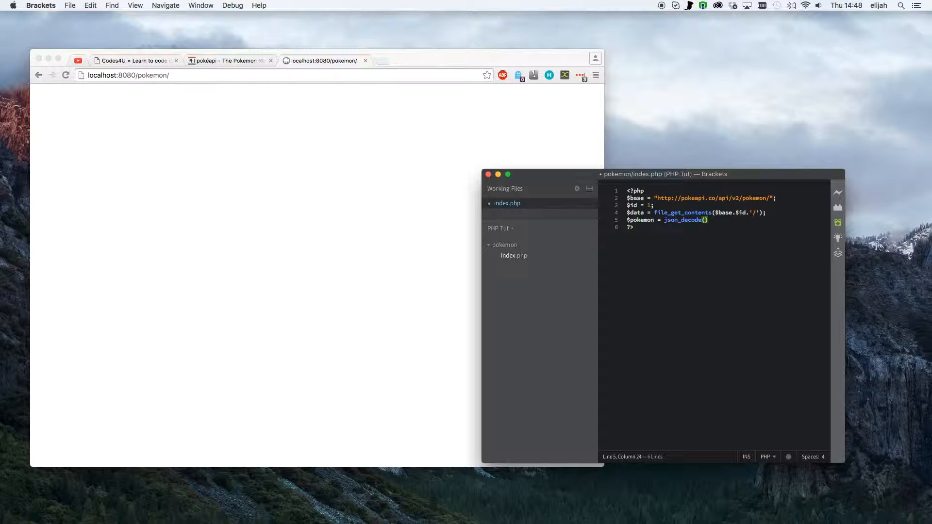
pyautogui.write('$data);')
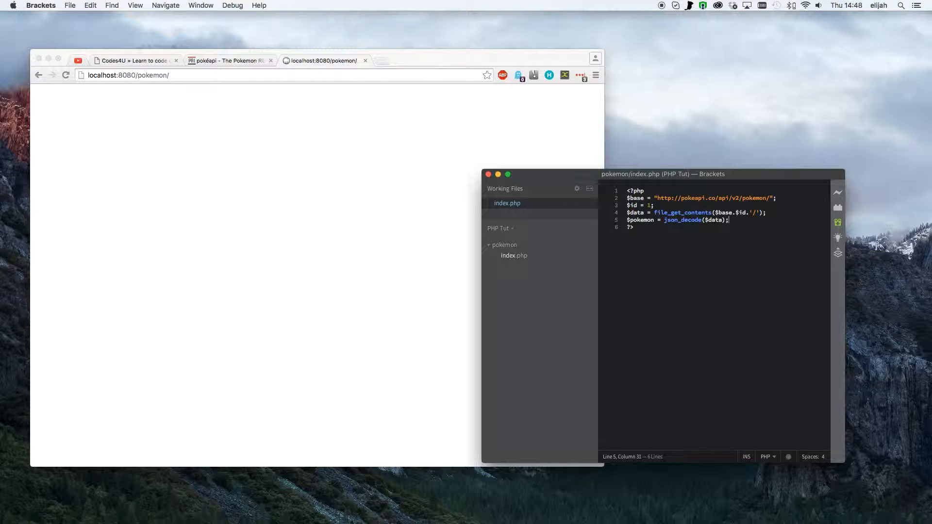
# Add var_dump($pokemon); to dump the decoded object.
pyautogui.write('v')
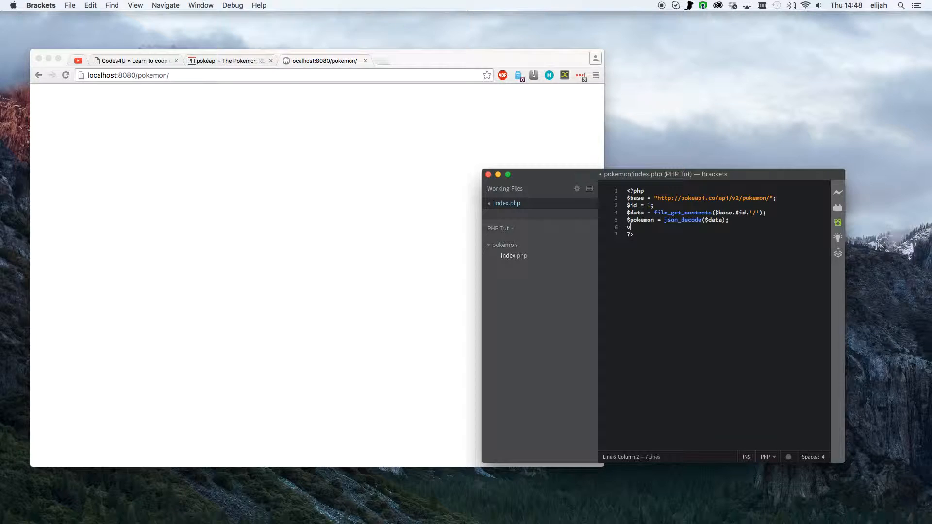
pyautogui.write('ar')
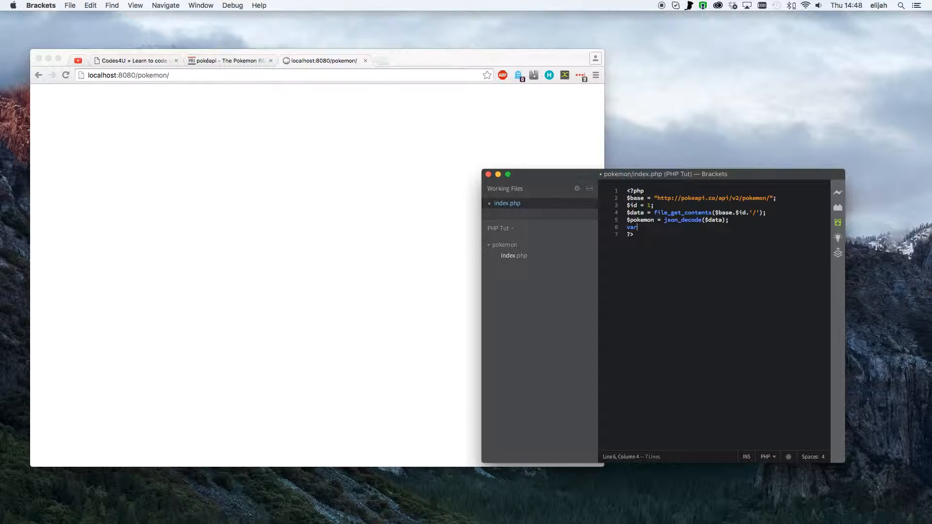
pyautogui.write('_dump()')
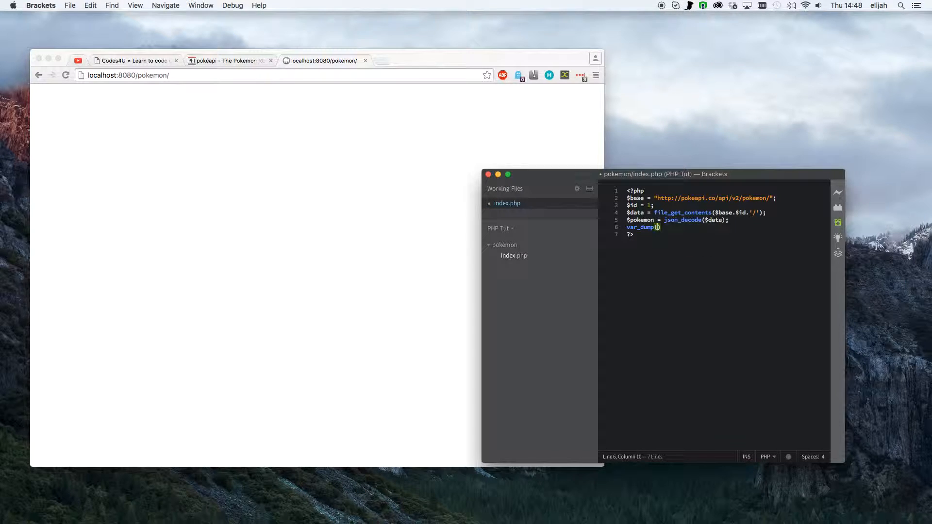
pyautogui.write('$pokemon')
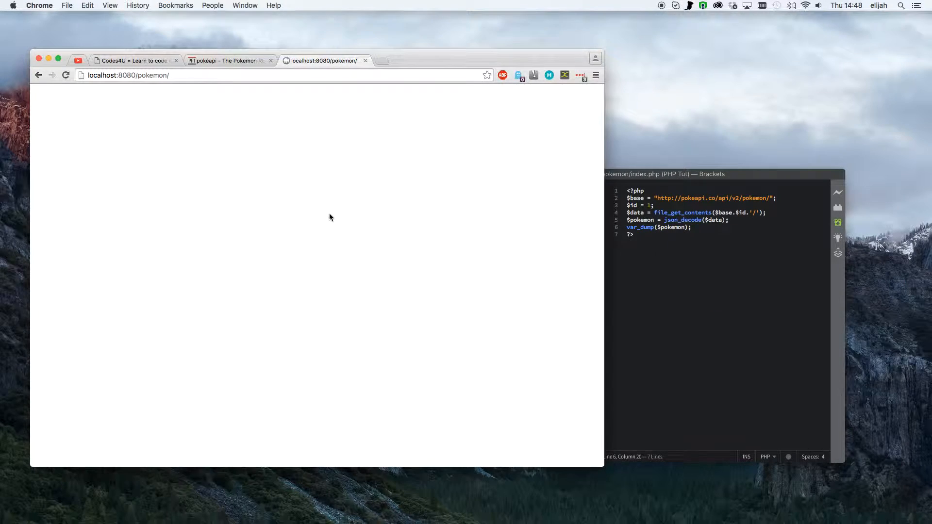
# Refresh the local page and highlight the id and bulbasaur name fields in the dump.
pyautogui.click(66, 75)
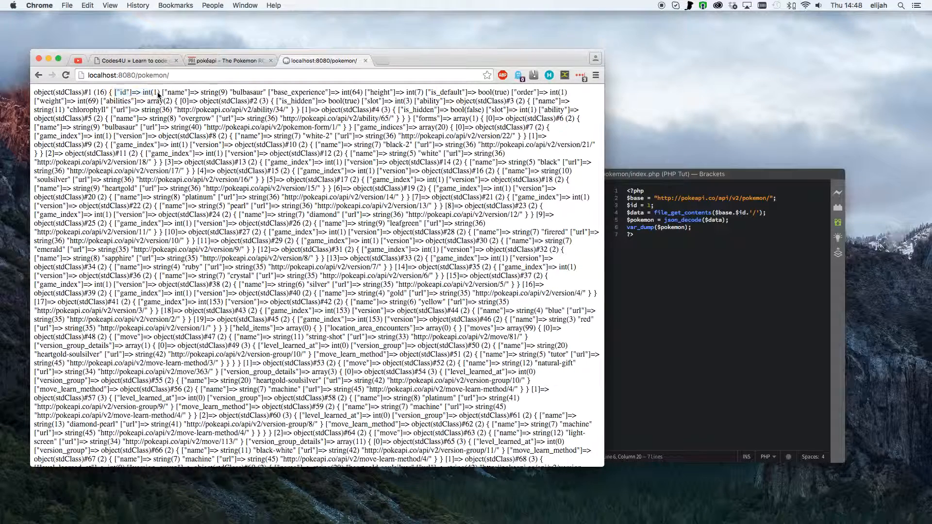
pyautogui.doubleClick(174, 93)
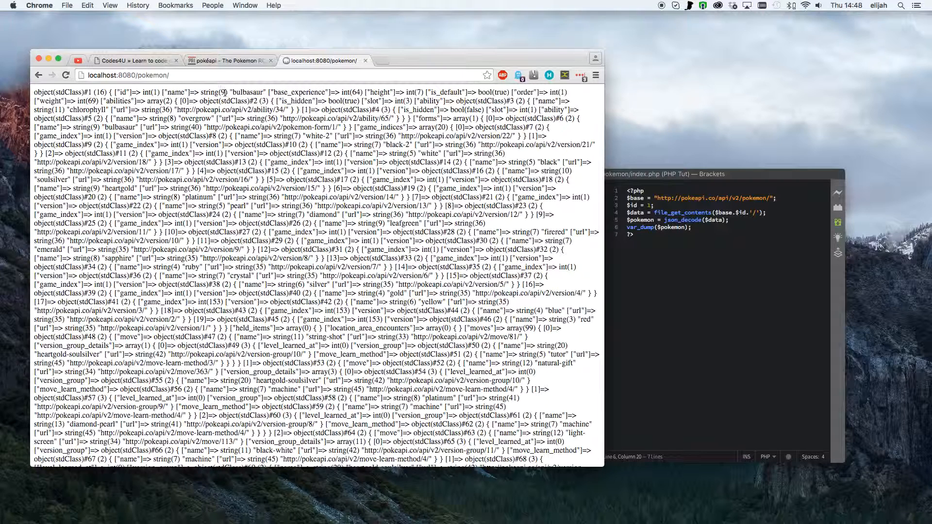
pyautogui.doubleClick(245, 92)
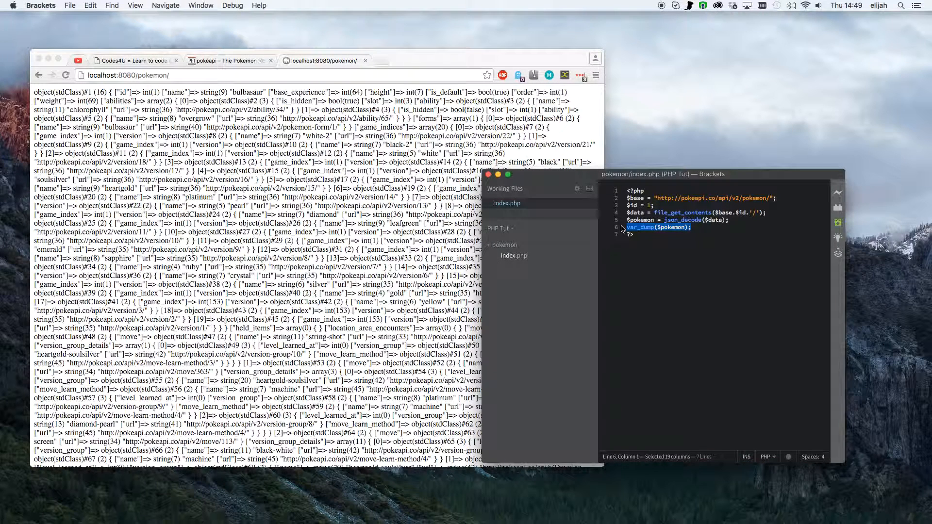
# Replace the dump with echo $pokemon->name; to print only the name.
pyautogui.write('echo')
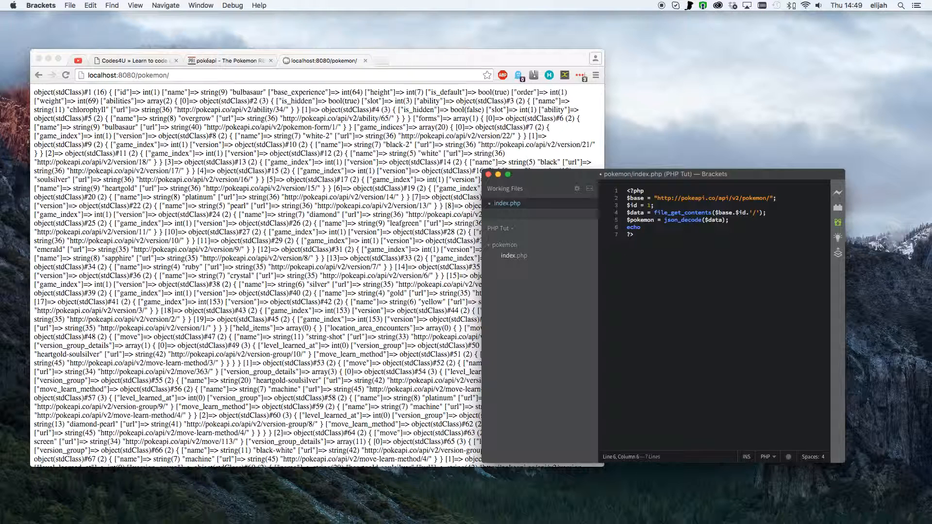
pyautogui.write('$pokemon-')
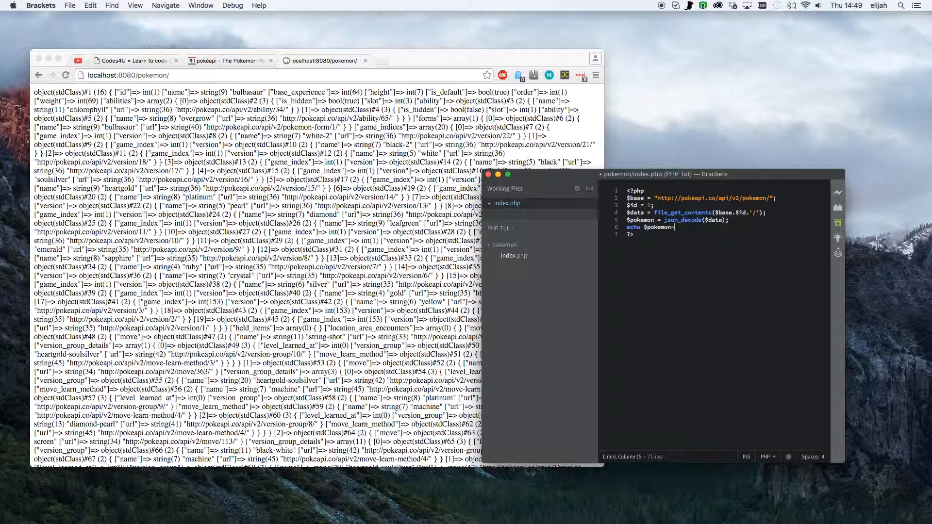
pyautogui.write('>')
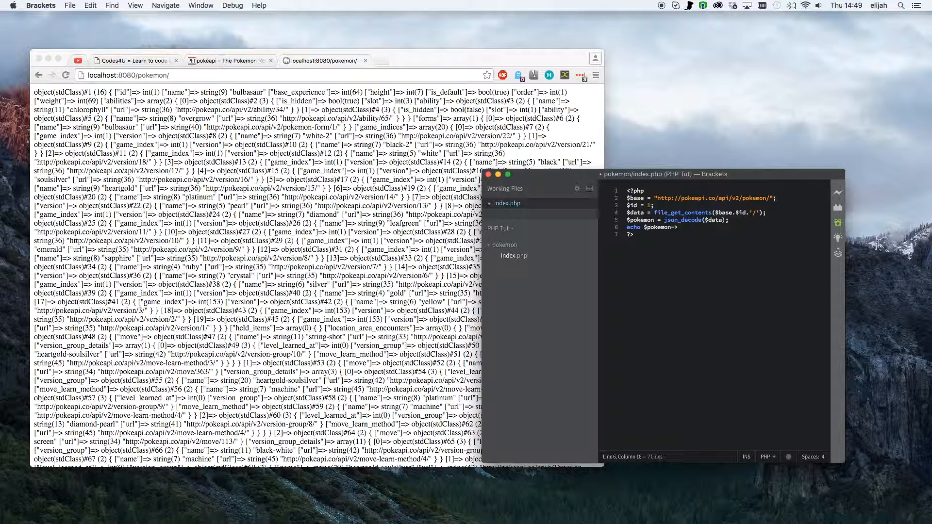
pyautogui.write('n')
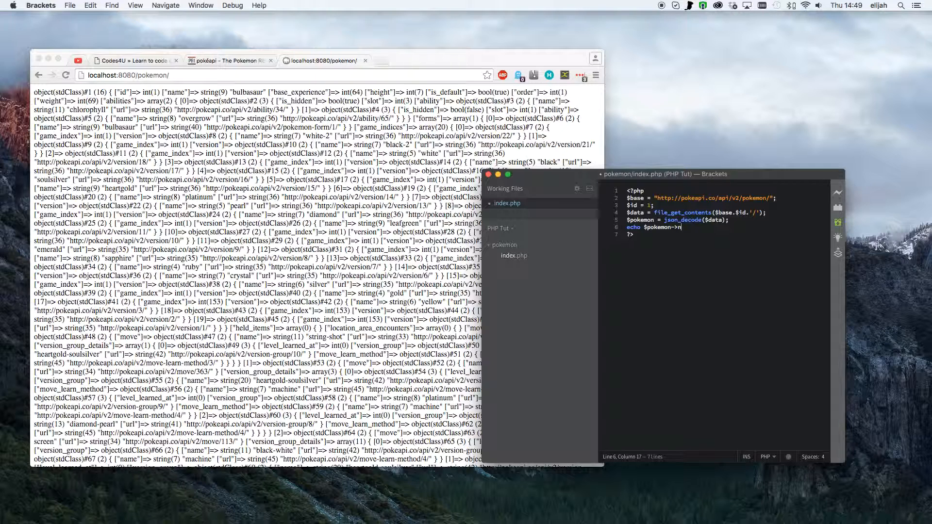
pyautogui.write('ame;')
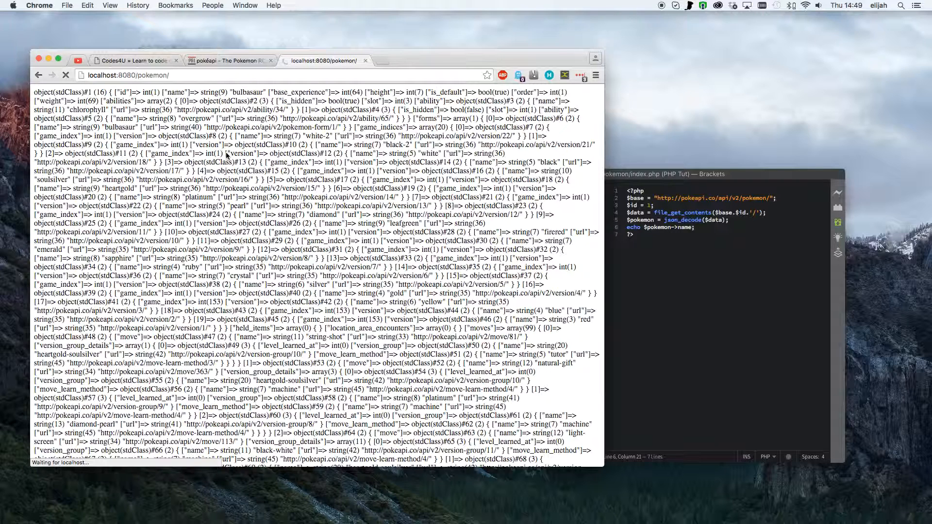
# Refresh the localhost pokemon page so it shows just the name bulbasaur.
pyautogui.click(66, 74)
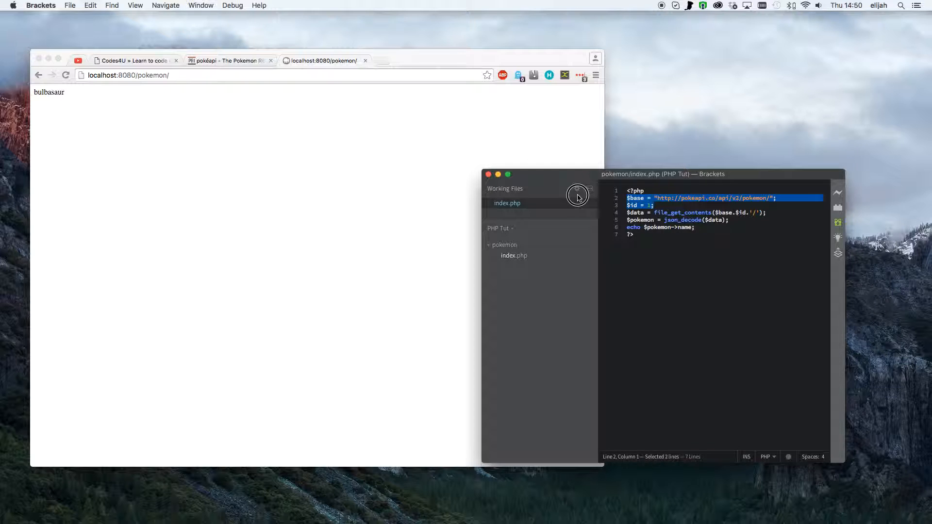
# Replace $id = 1; with a for($id = 1; $id < 3; $id++) loop header.
pyautogui.click(639, 205)
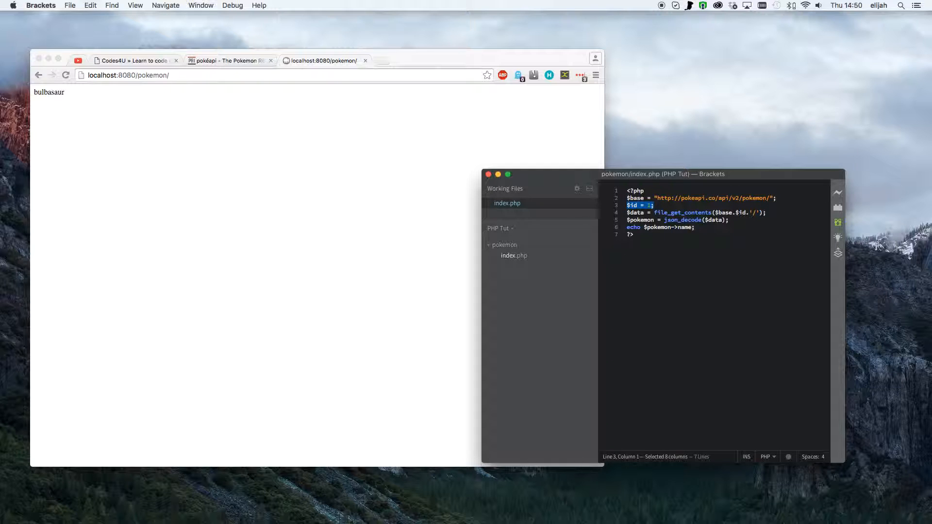
pyautogui.write('for()')
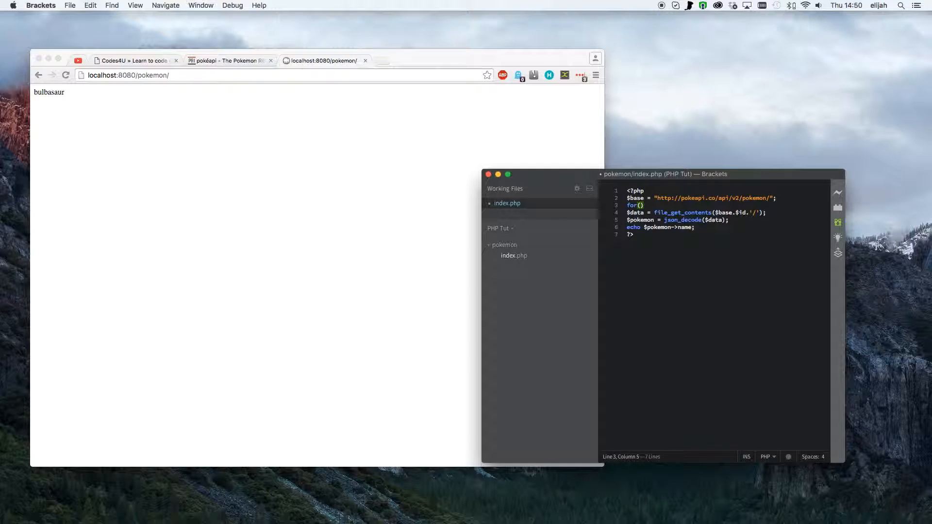
pyautogui.write('$id = 1')
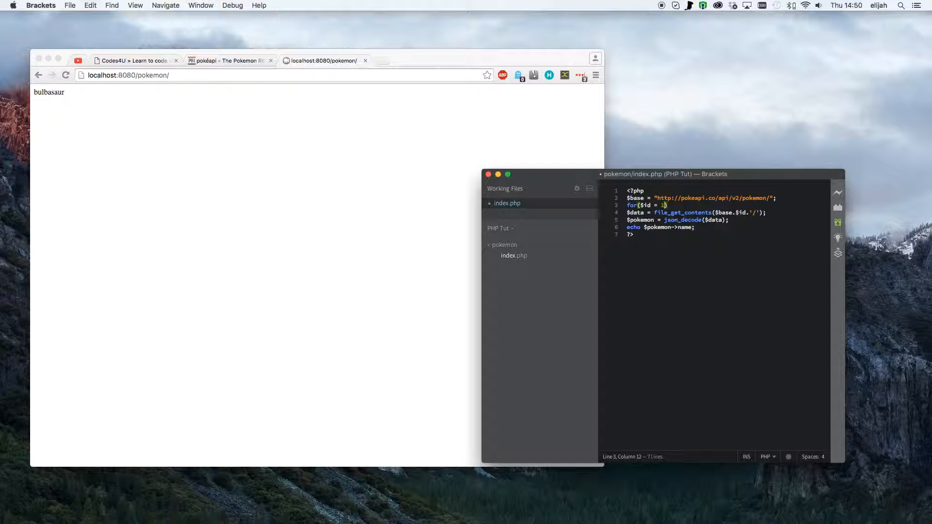
pyautogui.write(';')
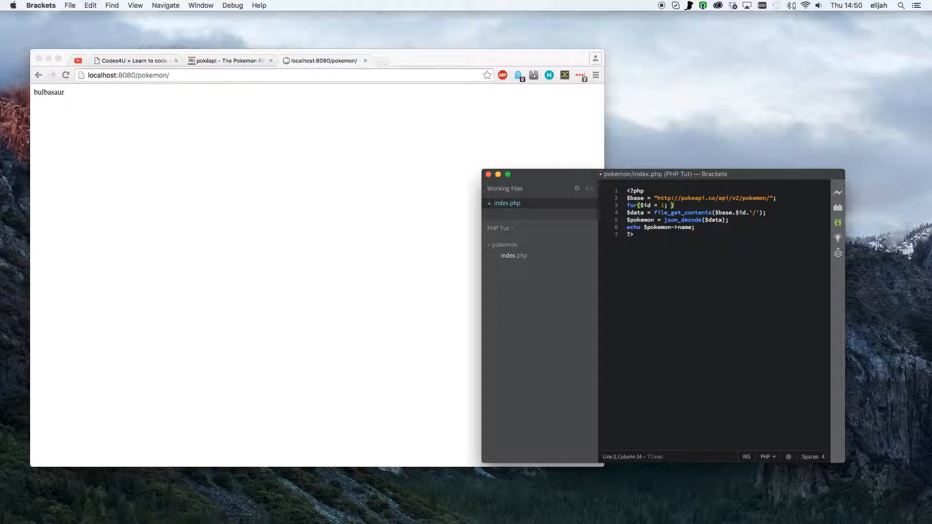
pyautogui.write('$id < 3;')
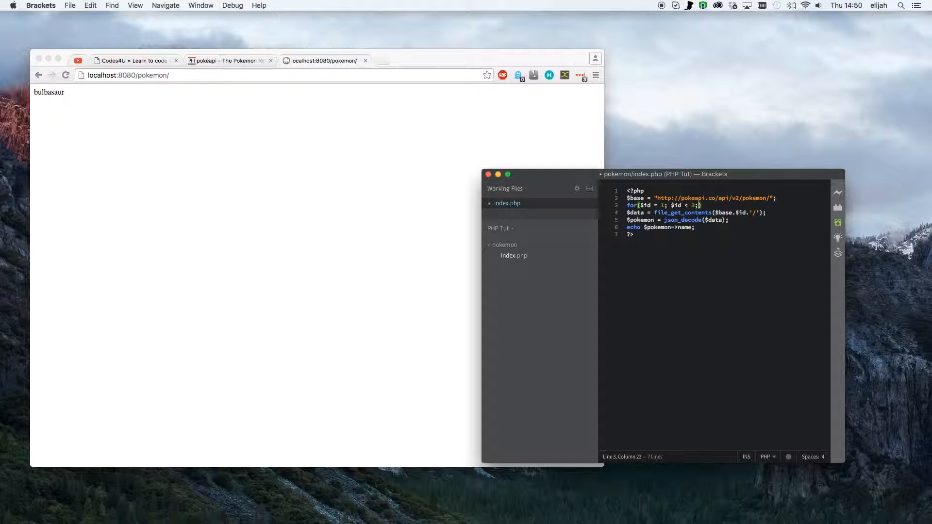
pyautogui.write('$id++')
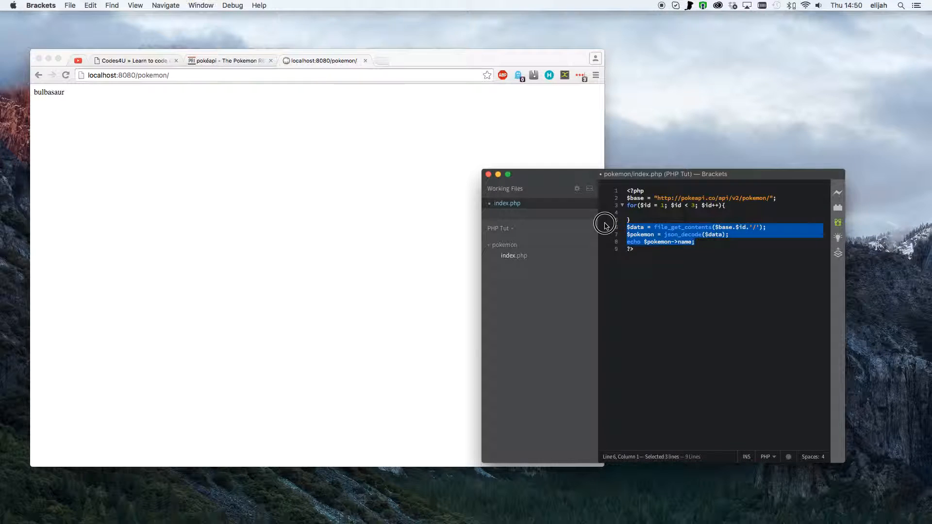
# Move the fetch, decode and echo lines inside the loop and append ."<br>" to the echo.
pyautogui.press('Delete')
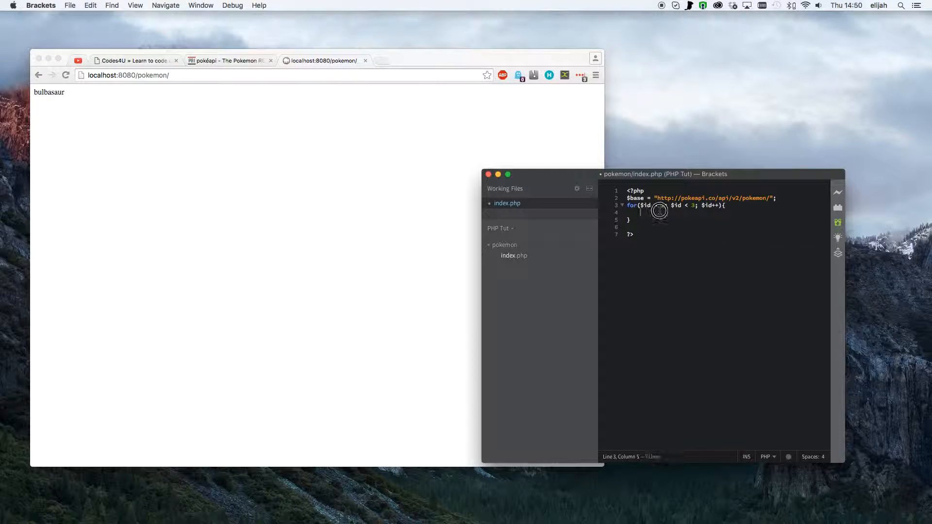
pyautogui.write("$data = file_get_contents($base.$id.'/');")
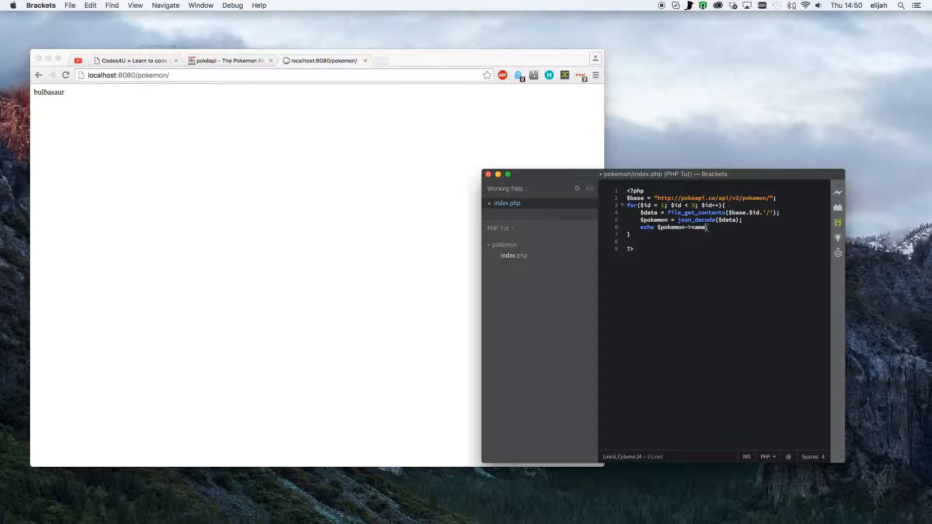
pyautogui.write('.')
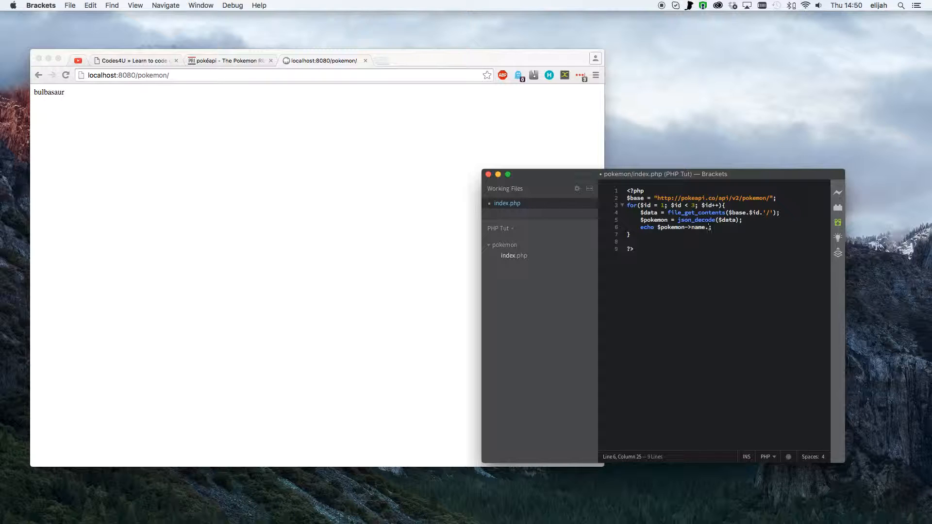
pyautogui.write('""')
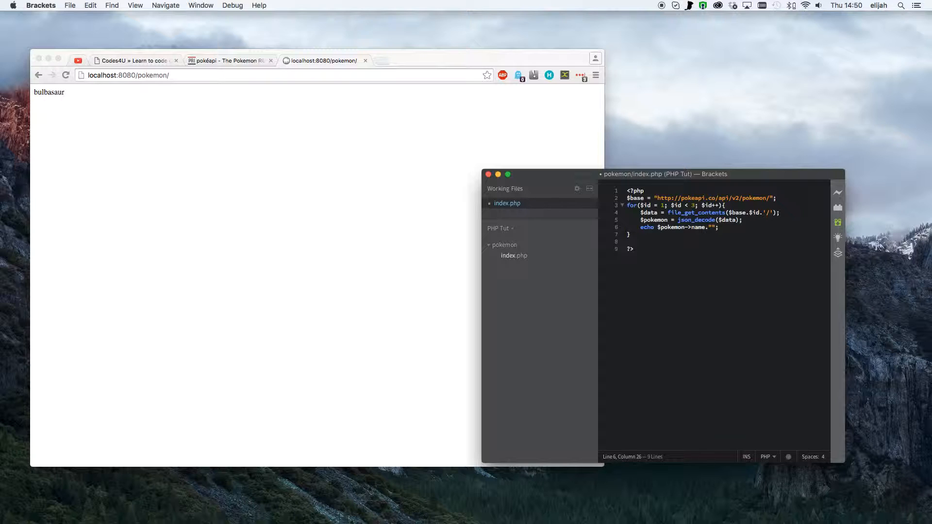
pyautogui.write('<br>')
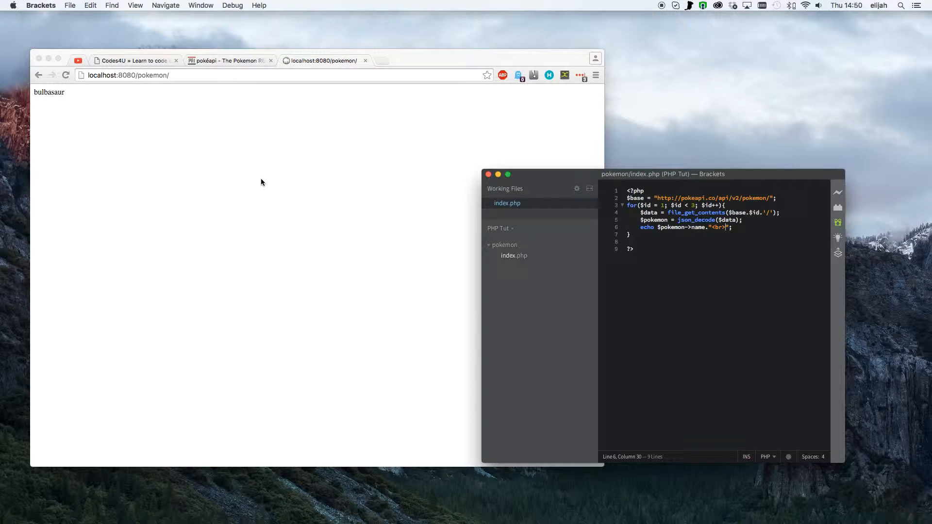
pyautogui.click(66, 75)
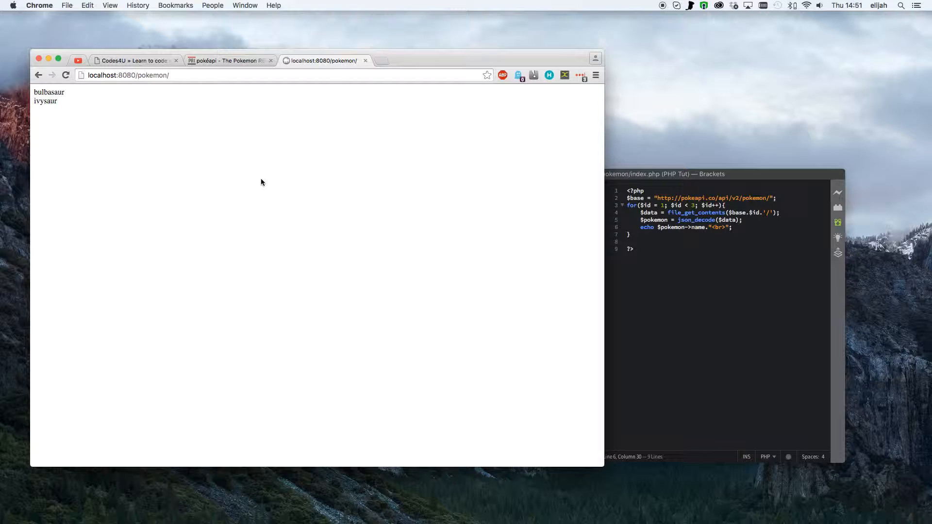
# Switch Chrome from the localhost page to the PokéAPI site tab.
pyautogui.click(229, 61)
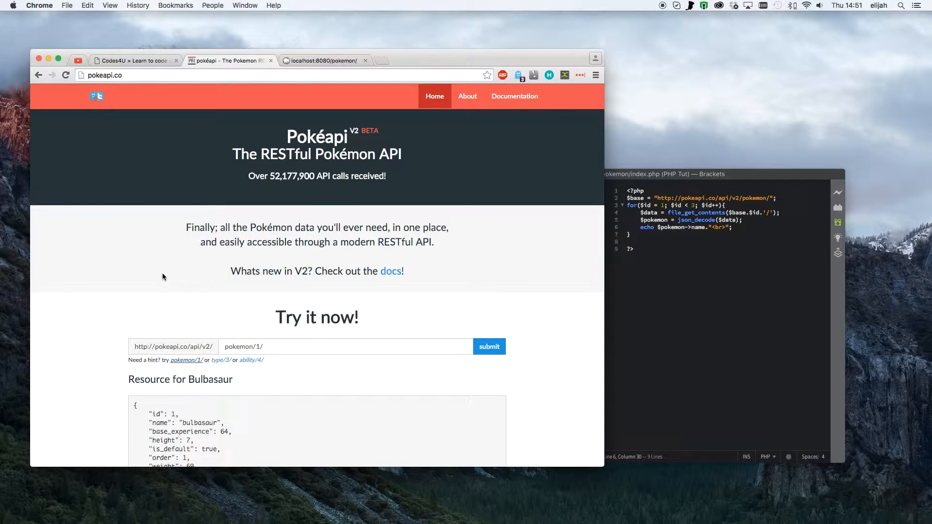
pyautogui.scroll(-3)
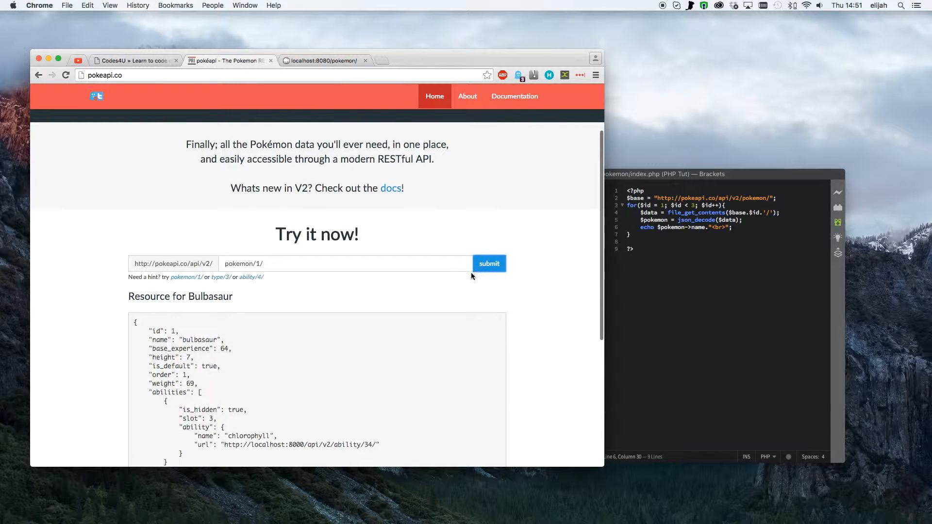
pyautogui.scroll(-3)
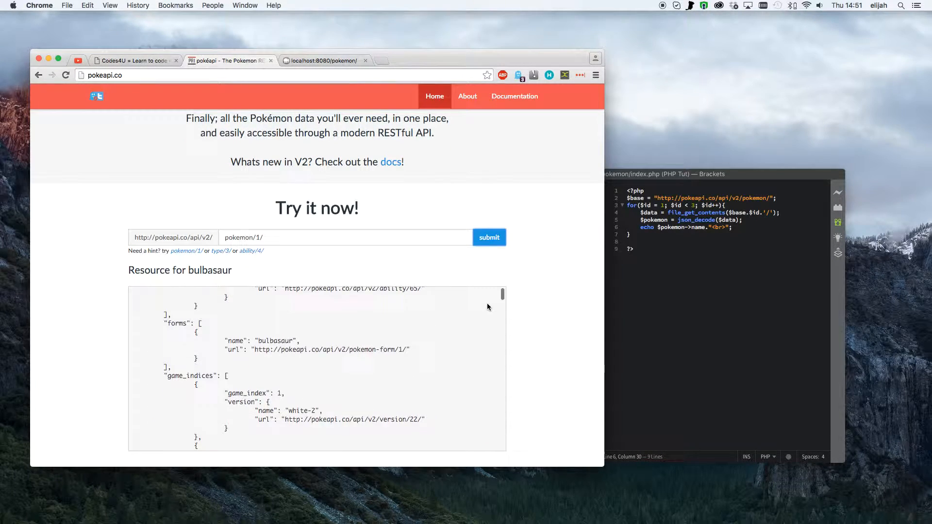
pyautogui.scroll(-3)
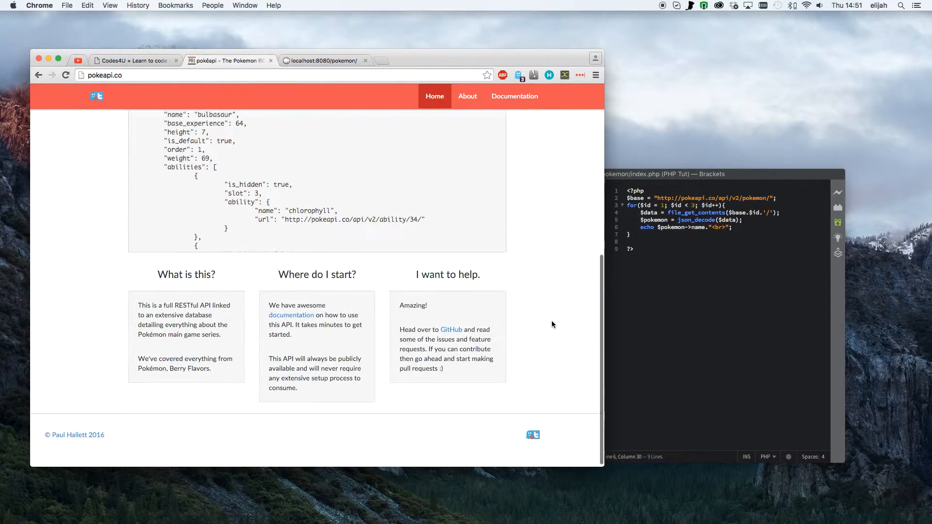
pyautogui.scroll(3)
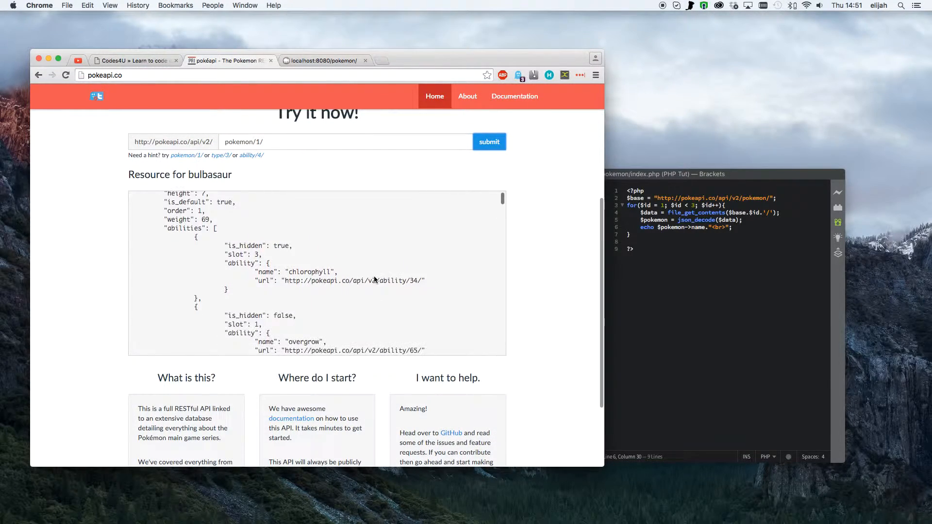
pyautogui.scroll(3)
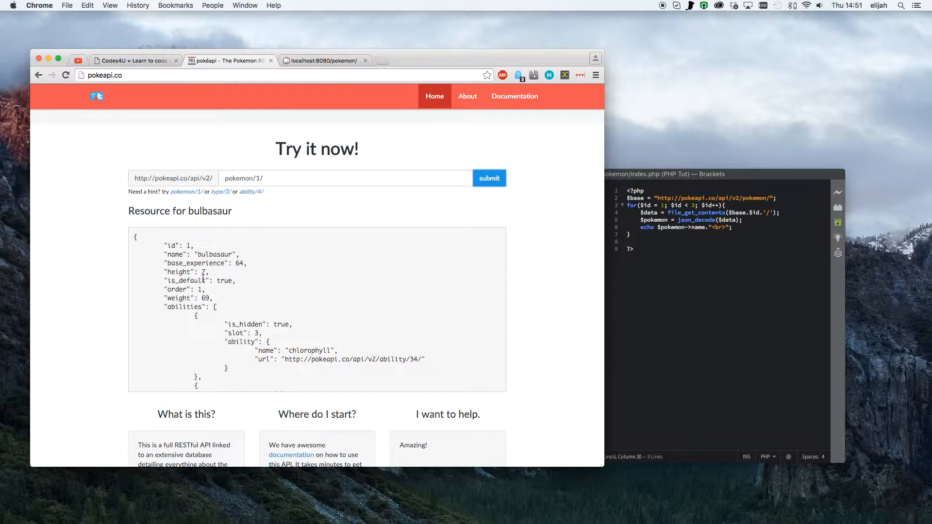
pyautogui.moveTo(266, 326)
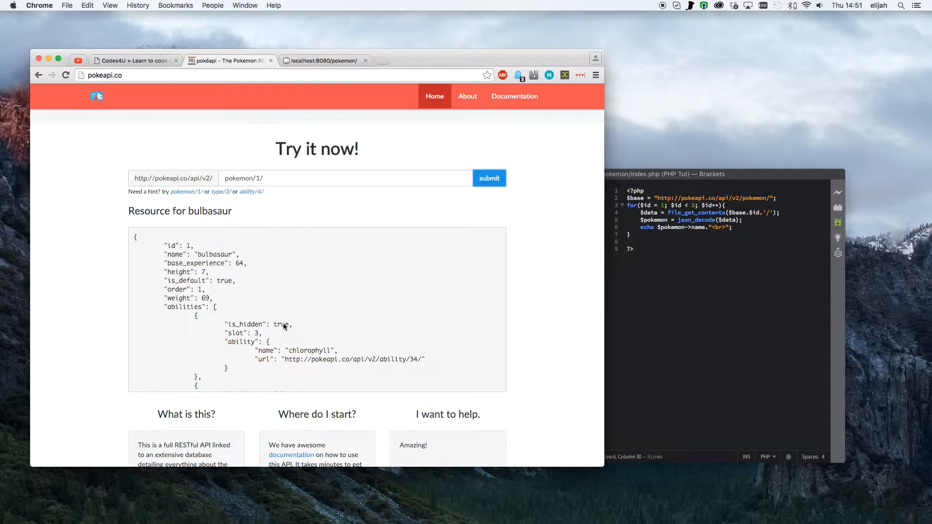
pyautogui.moveTo(194, 307)
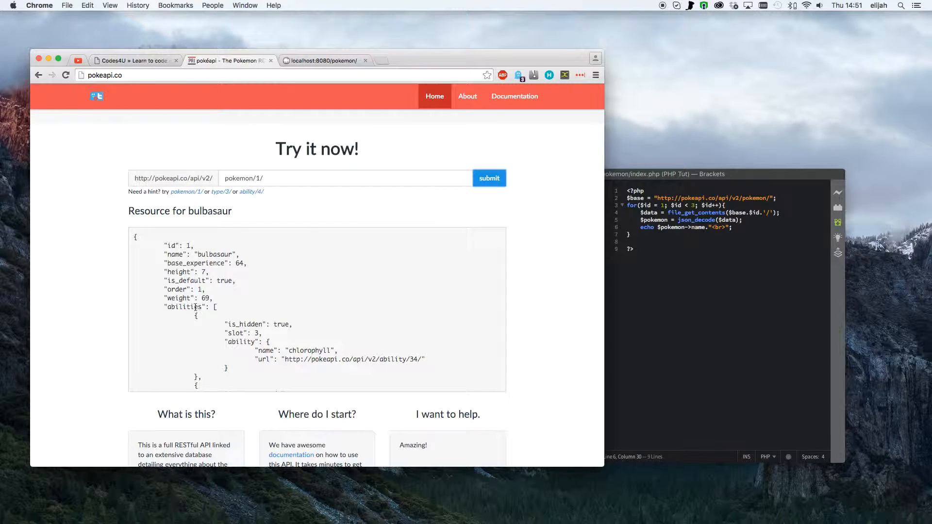
pyautogui.scroll(-3)
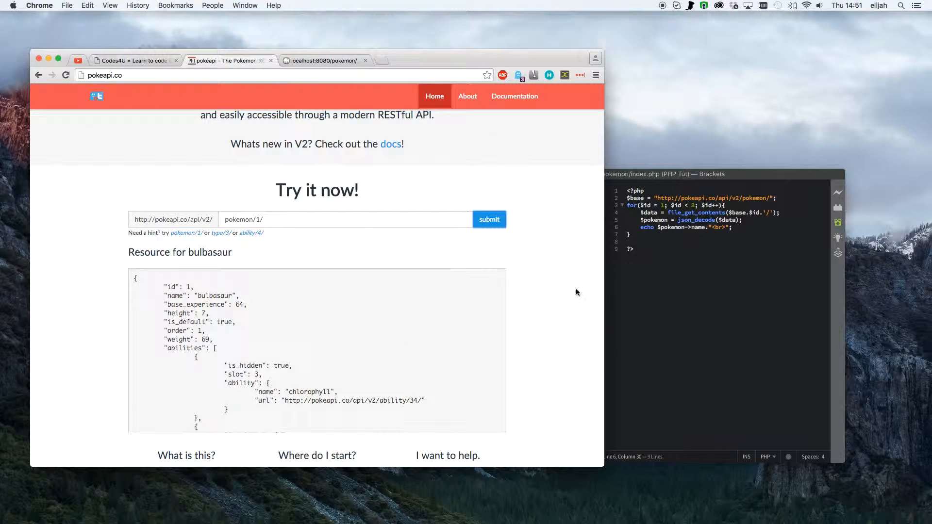
pyautogui.moveTo(291, 319)
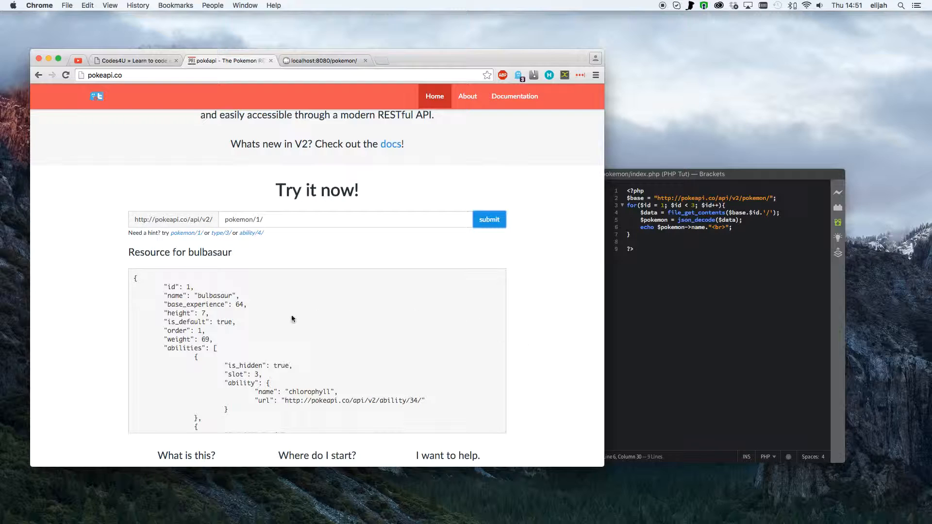
pyautogui.moveTo(347, 353)
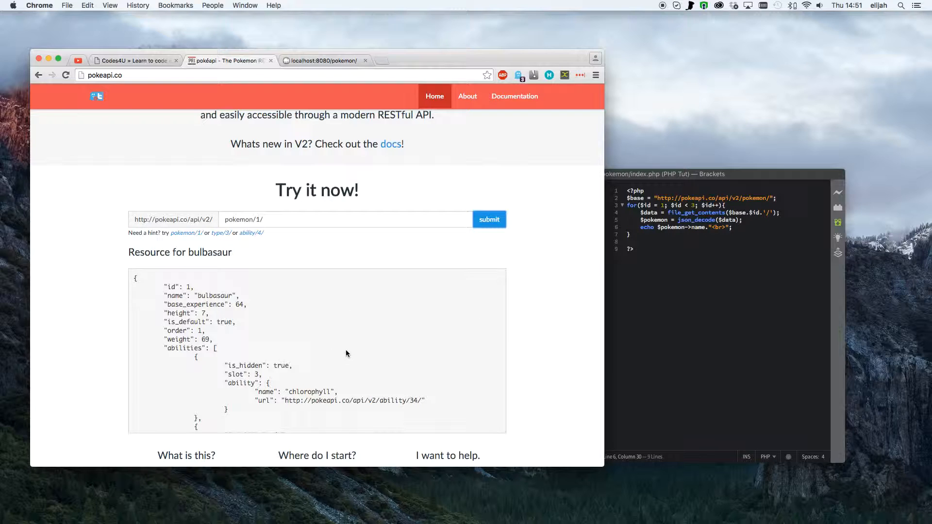
pyautogui.moveTo(482, 305)
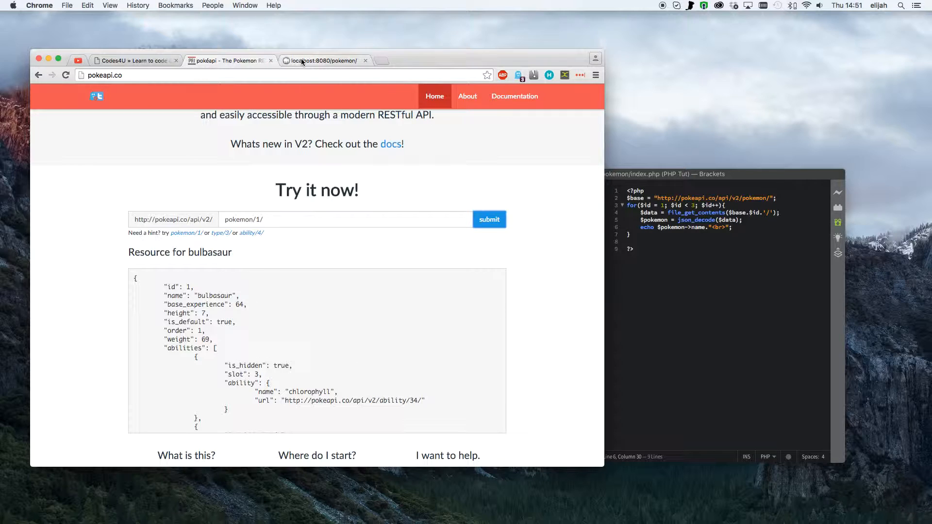
pyautogui.moveTo(326, 60)
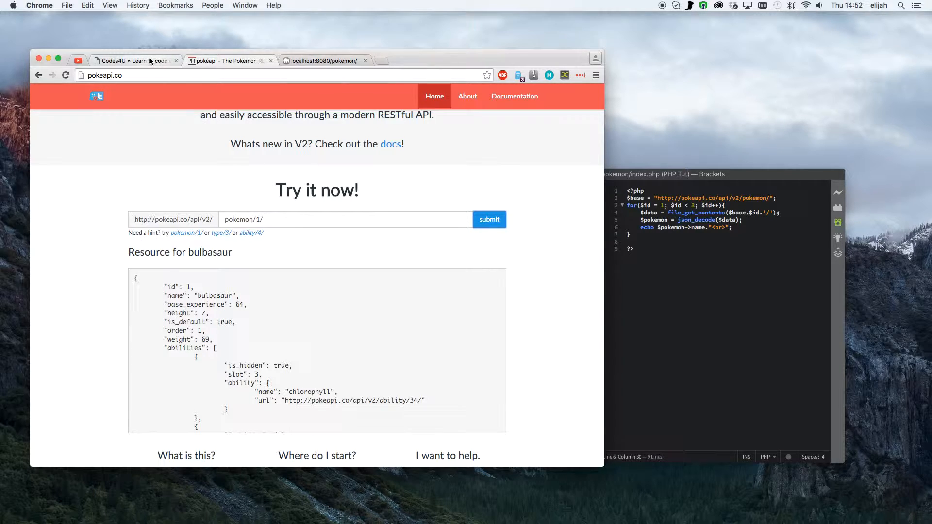
# Bring up the Codes4U blog tab and select its codes4u.uk/blog/ address.
pyautogui.click(136, 60)
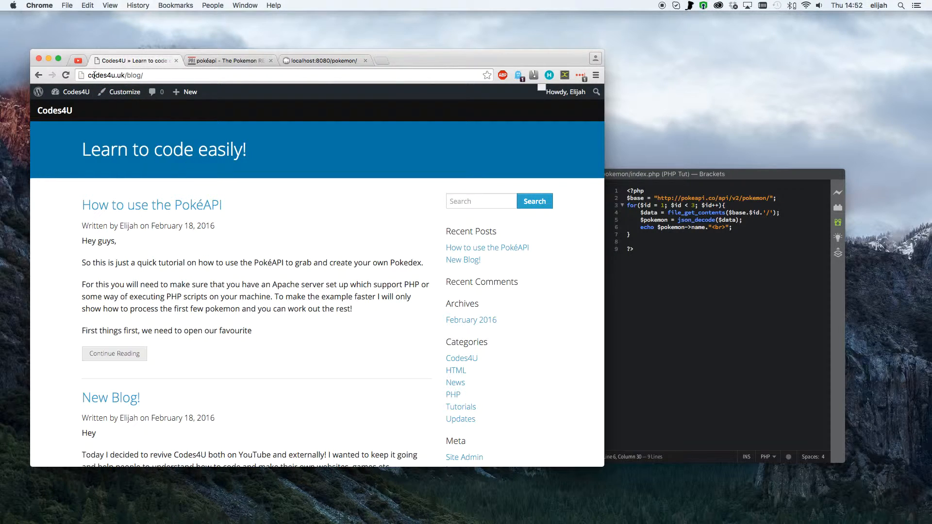
pyautogui.click(143, 75)
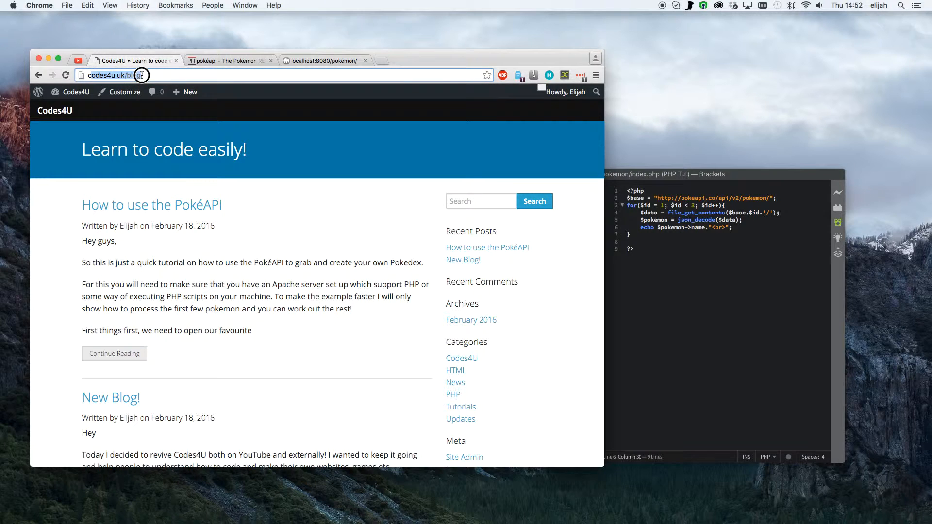
pyautogui.moveTo(267, 201)
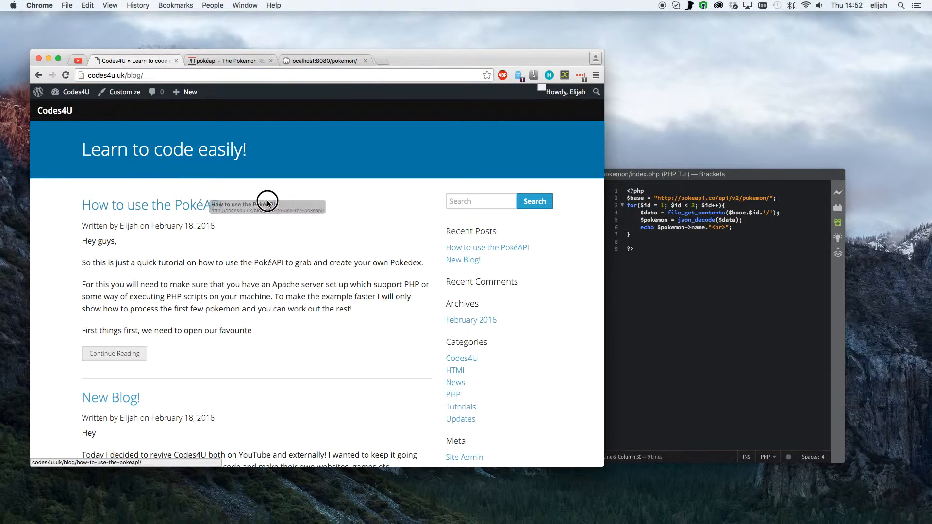
pyautogui.moveTo(116, 322)
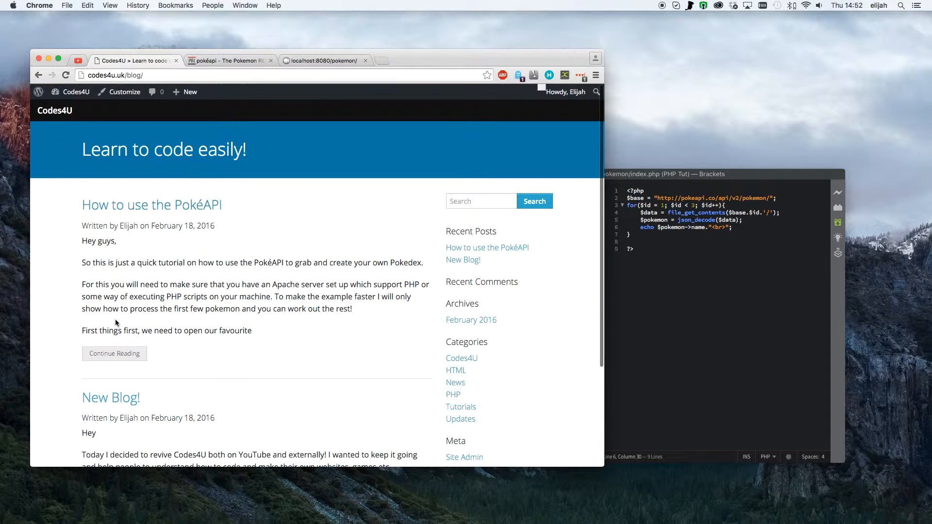
pyautogui.moveTo(114, 354)
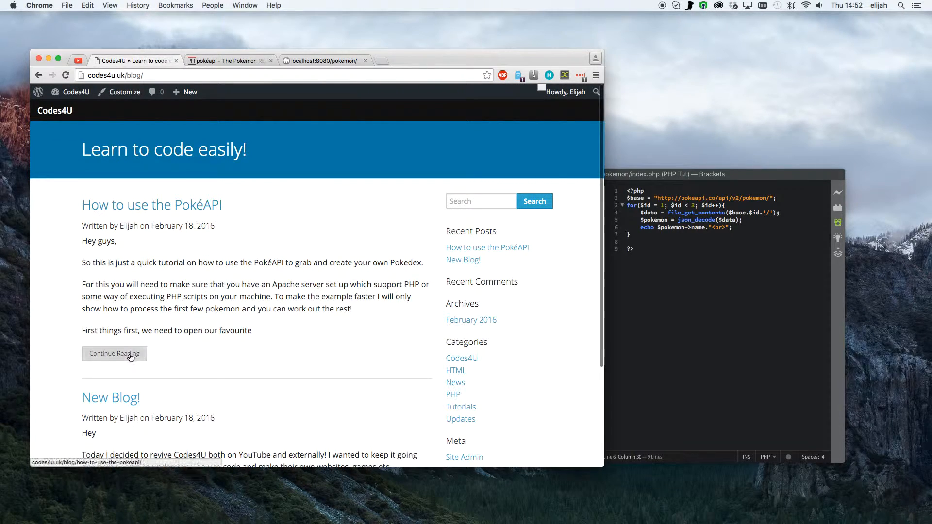